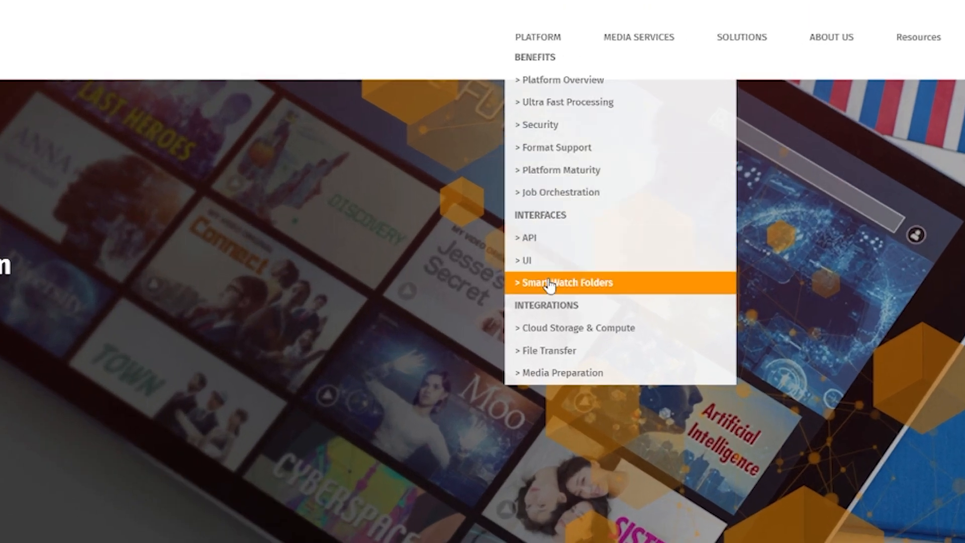
mouse_move(560, 373)
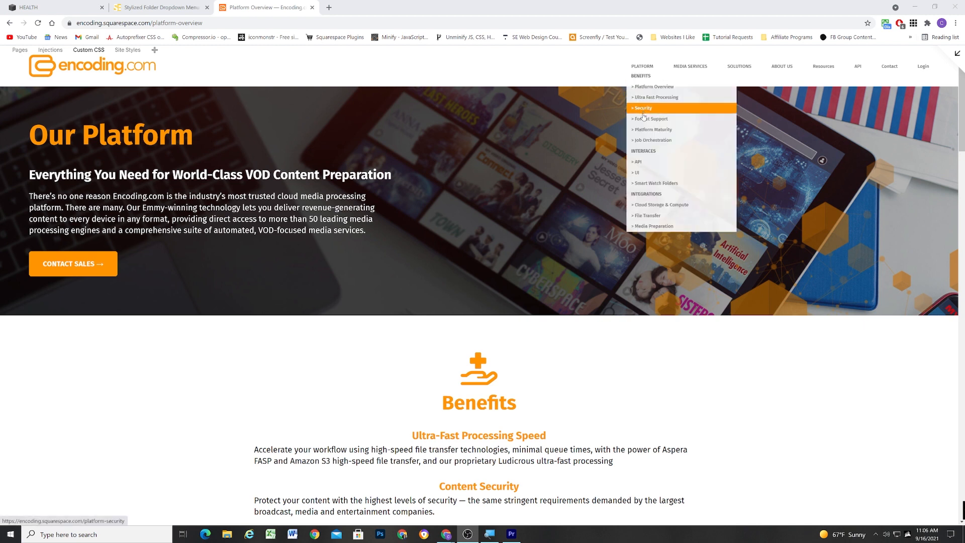
mouse_move(653, 86)
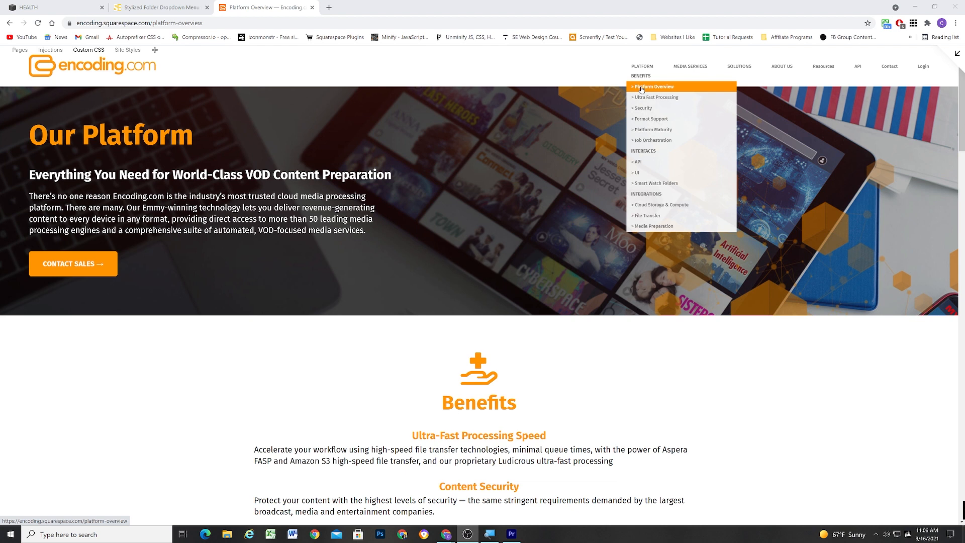
mouse_move(645, 76)
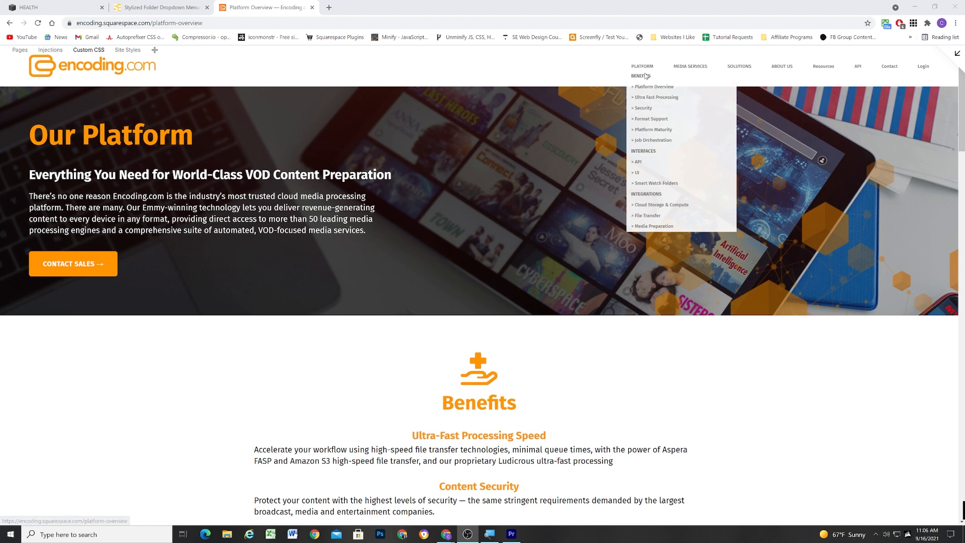
mouse_move(654, 97)
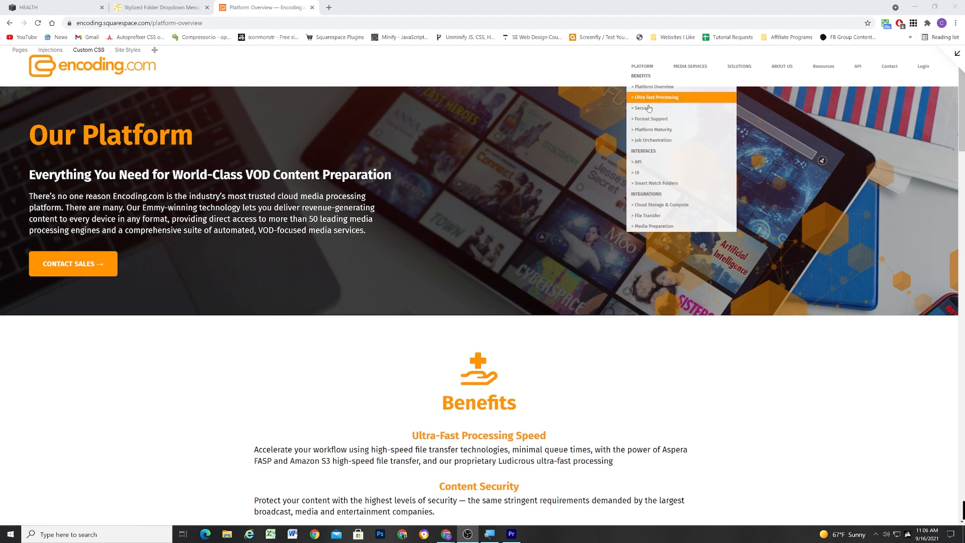
mouse_move(651, 139)
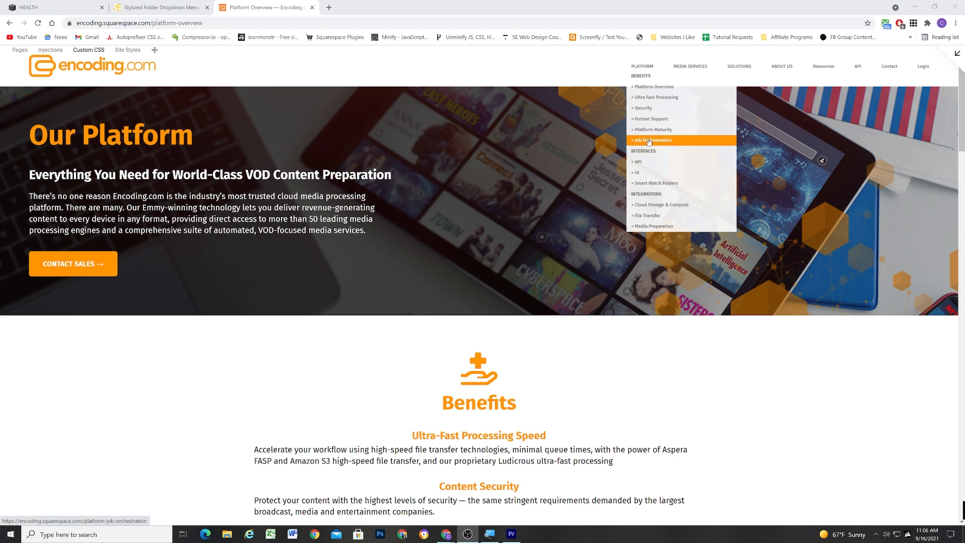
mouse_move(636, 162)
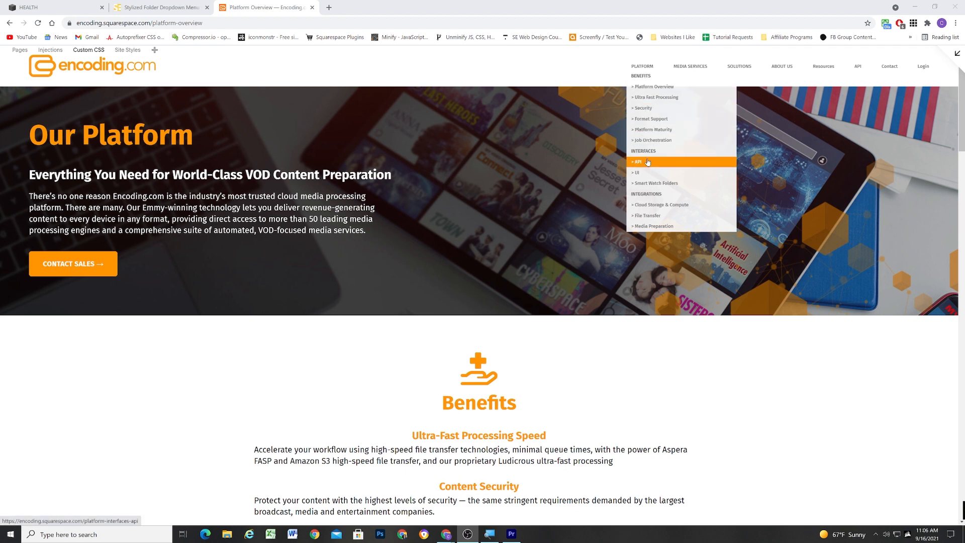
mouse_move(647, 216)
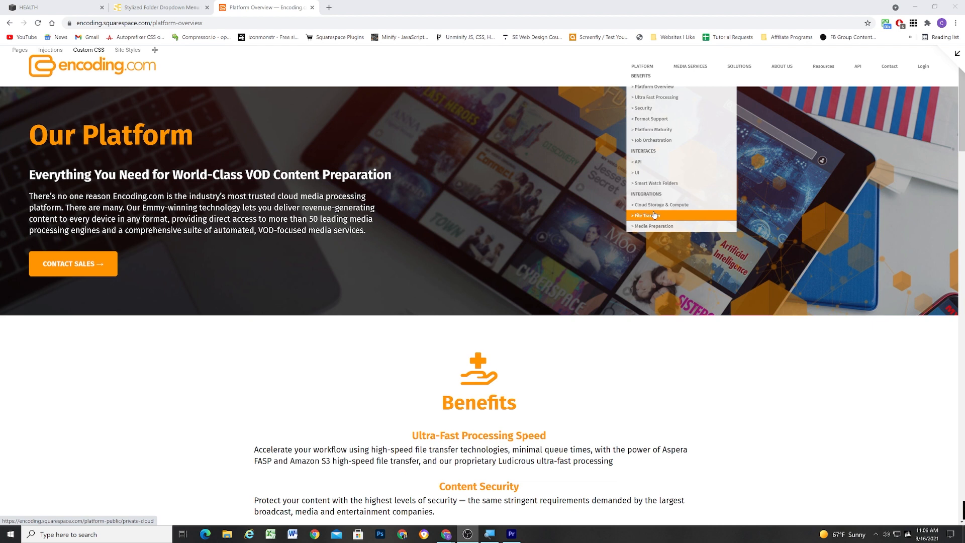
mouse_move(661, 204)
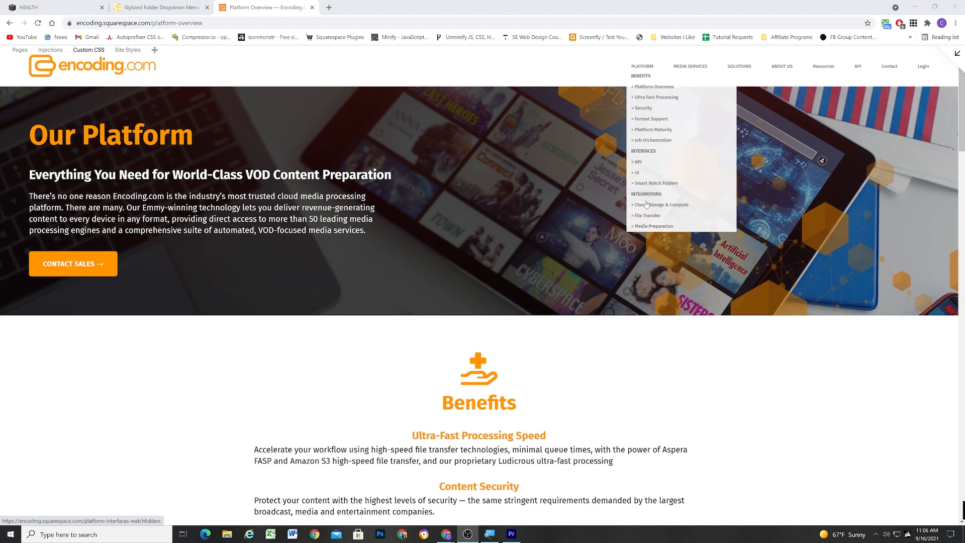
mouse_move(646, 153)
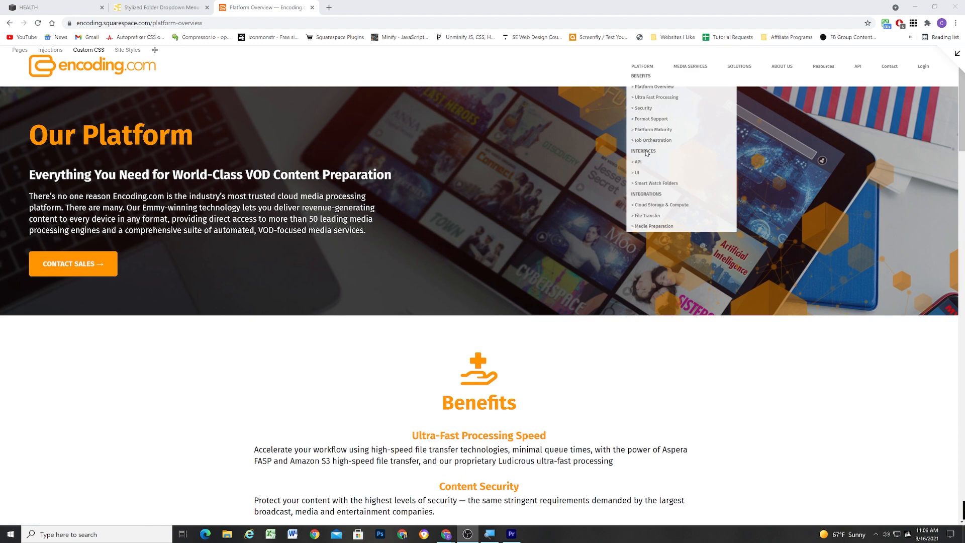
mouse_move(647, 152)
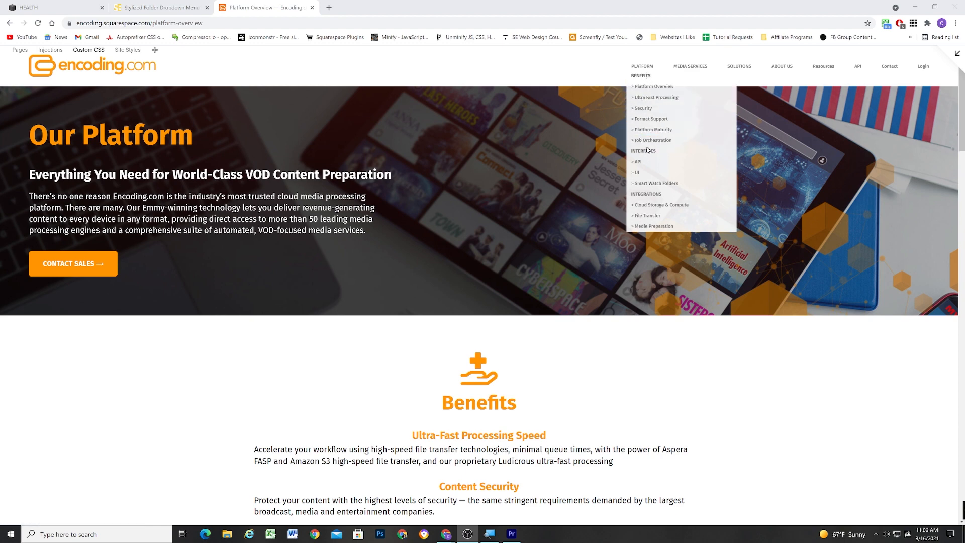
Switch to the HEALTH site and start adding a new item inside the Services folder
click(55, 7)
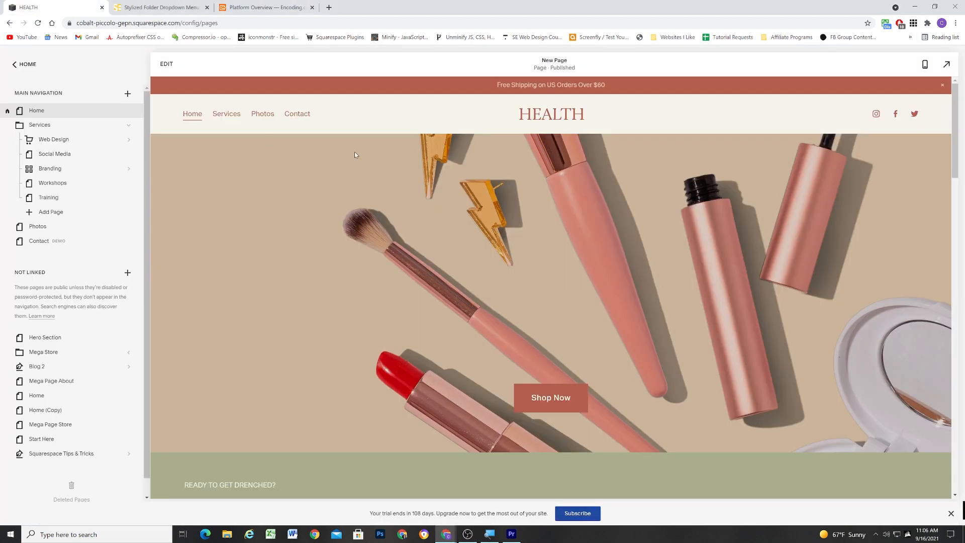
mouse_move(250, 173)
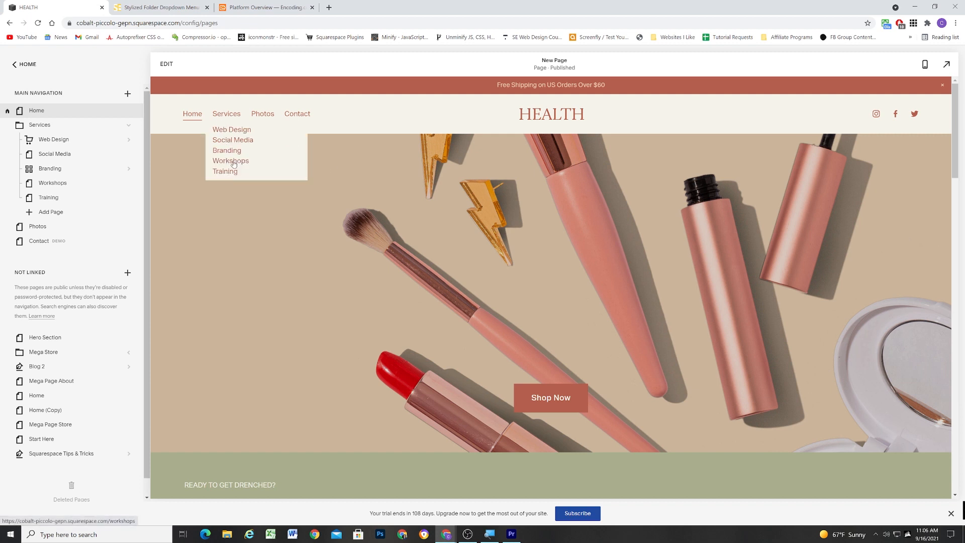
mouse_move(233, 139)
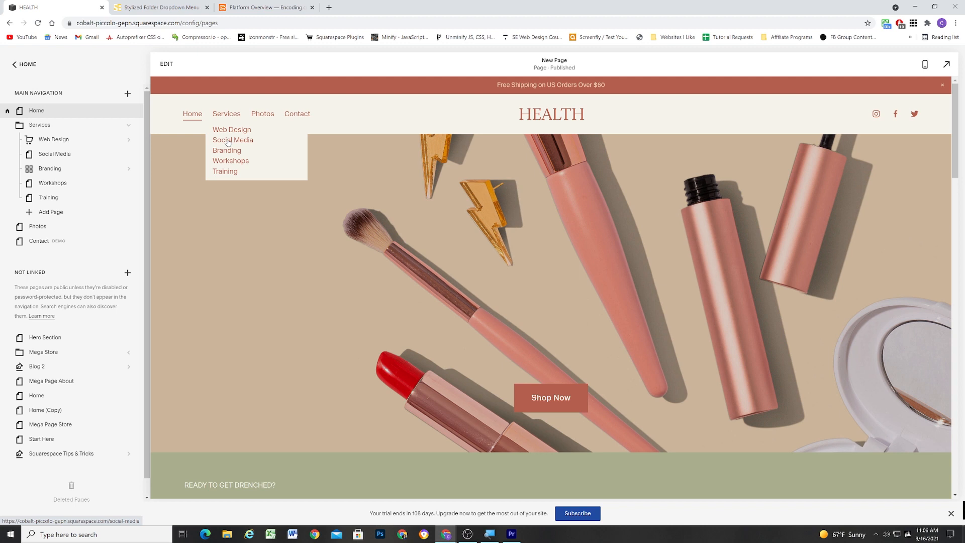
mouse_move(228, 131)
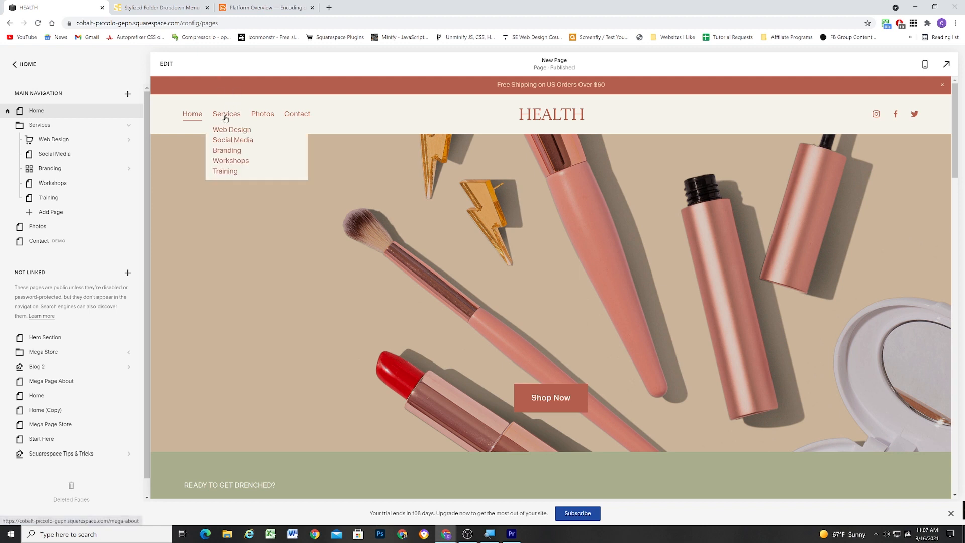
mouse_move(227, 150)
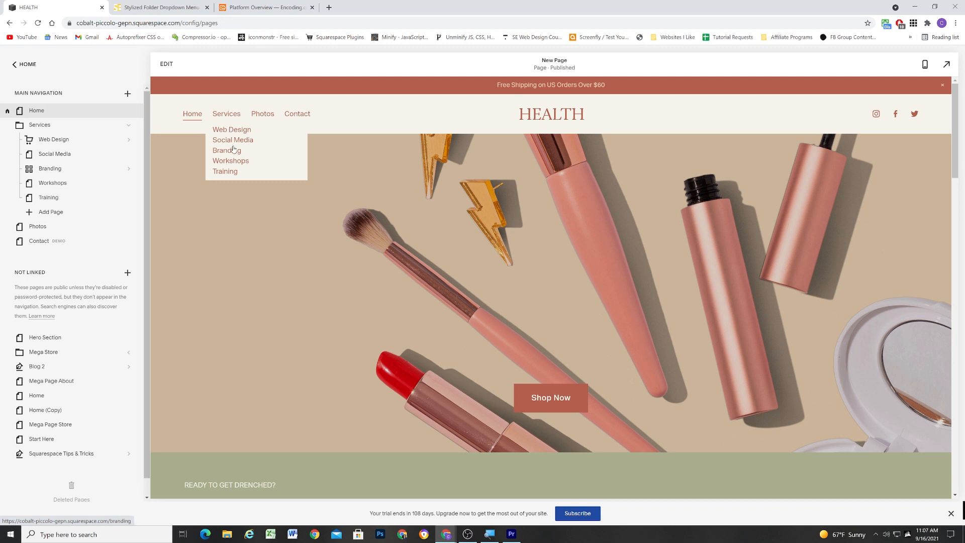
mouse_move(233, 140)
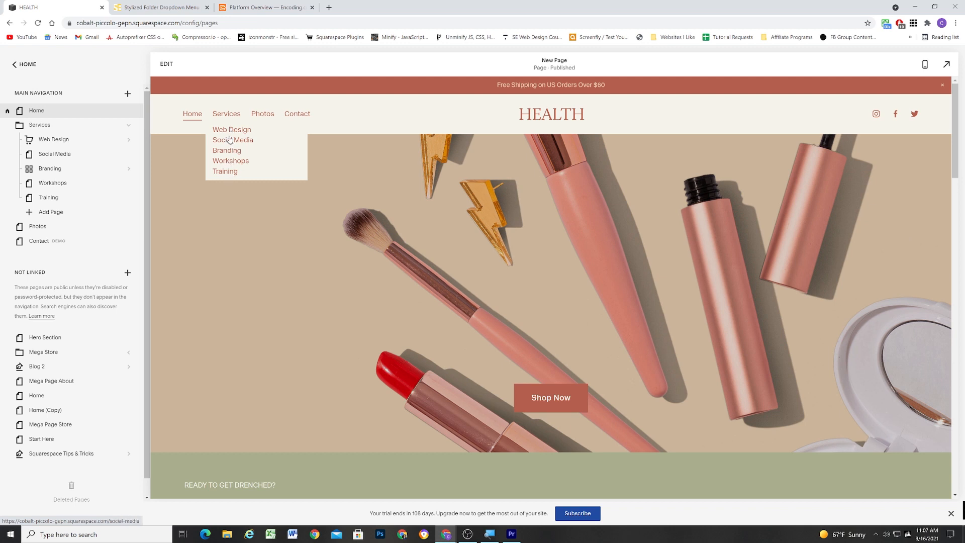
mouse_move(227, 151)
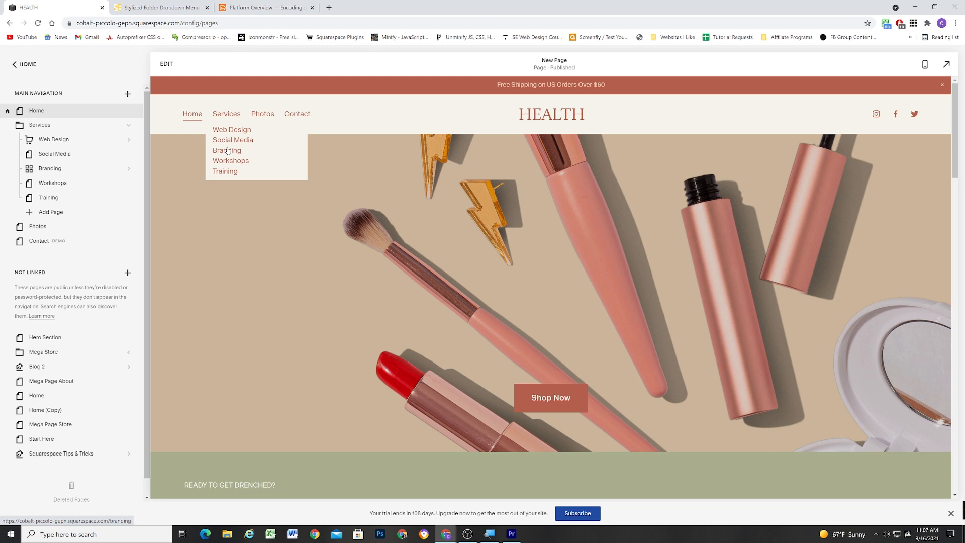
mouse_move(231, 130)
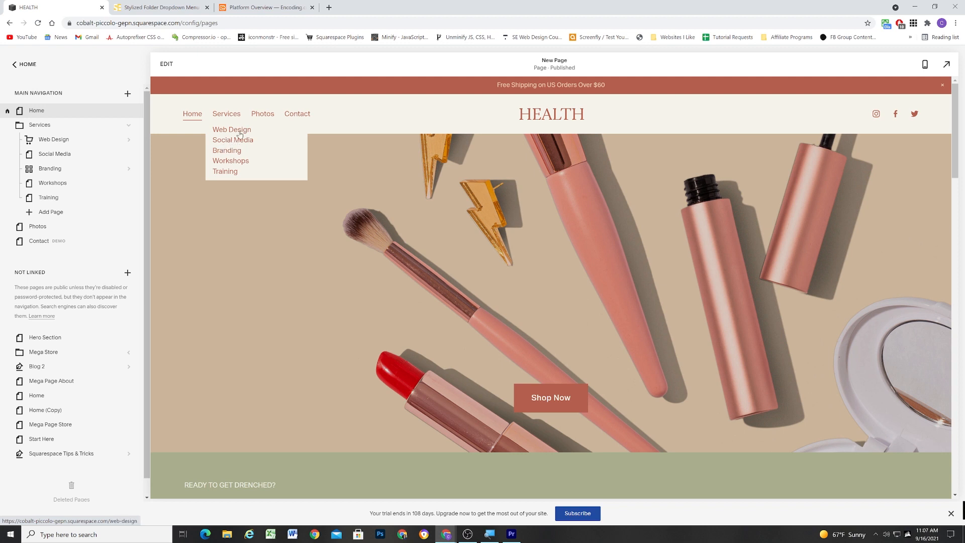
mouse_move(238, 136)
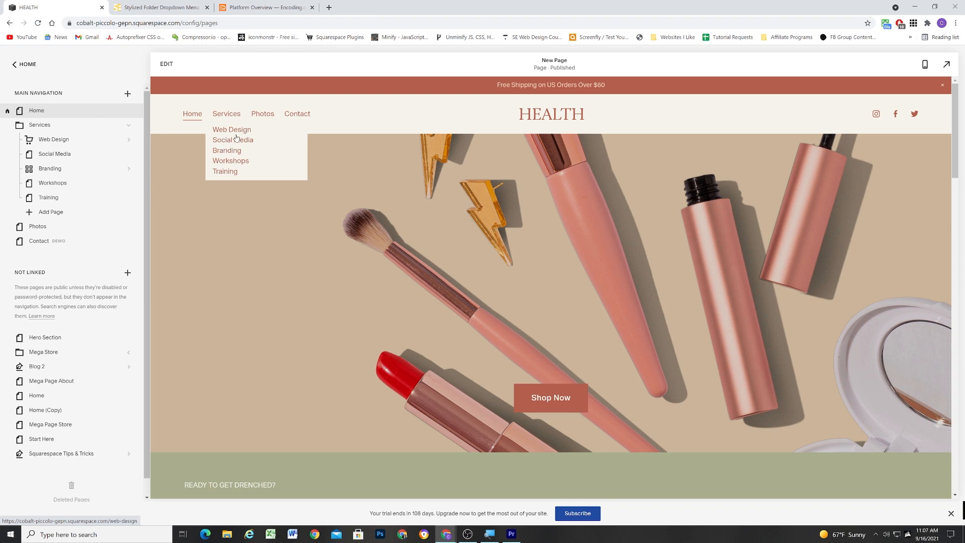
mouse_move(225, 171)
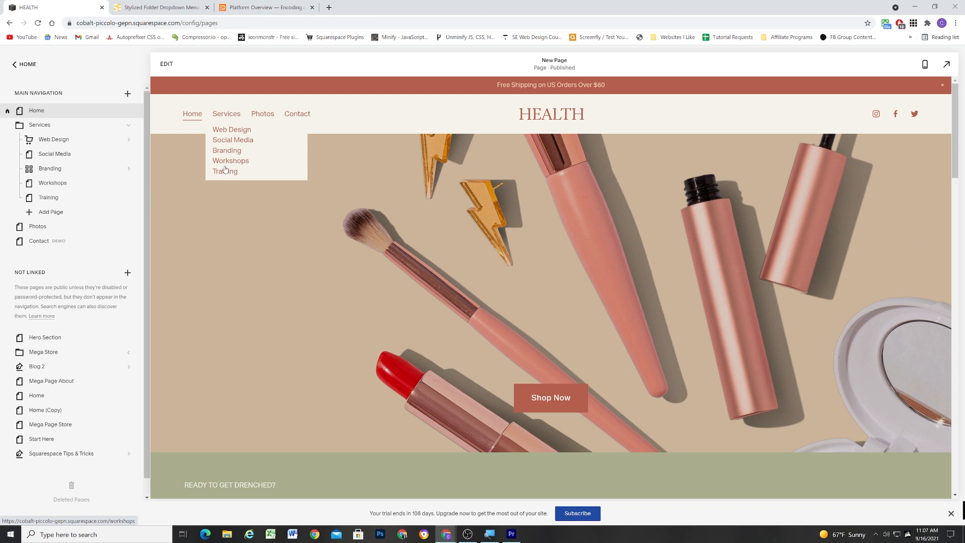
mouse_move(233, 140)
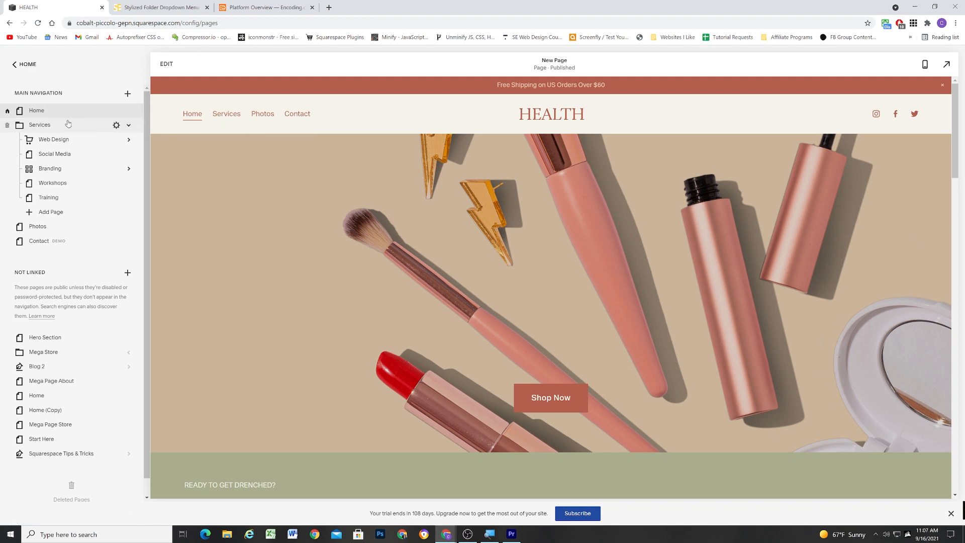
mouse_move(49, 214)
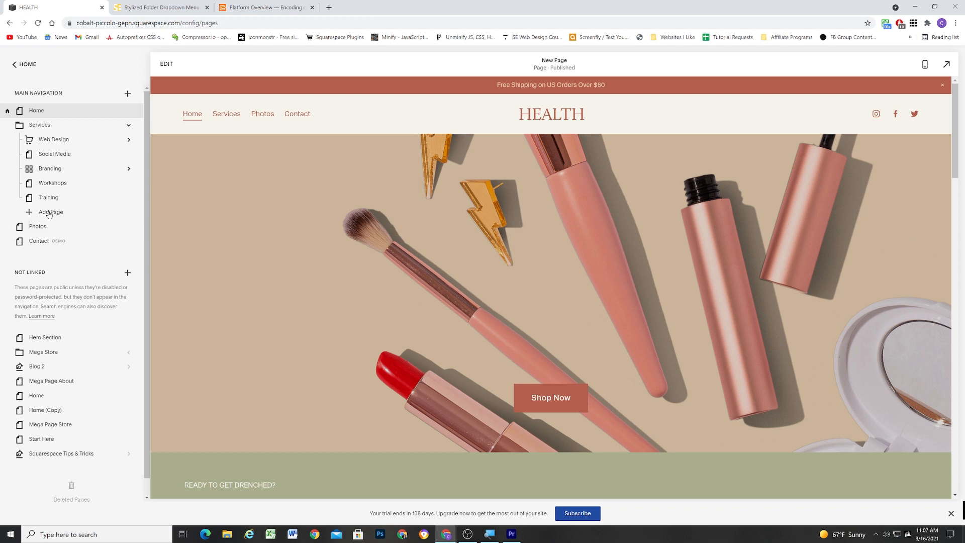
click(130, 125)
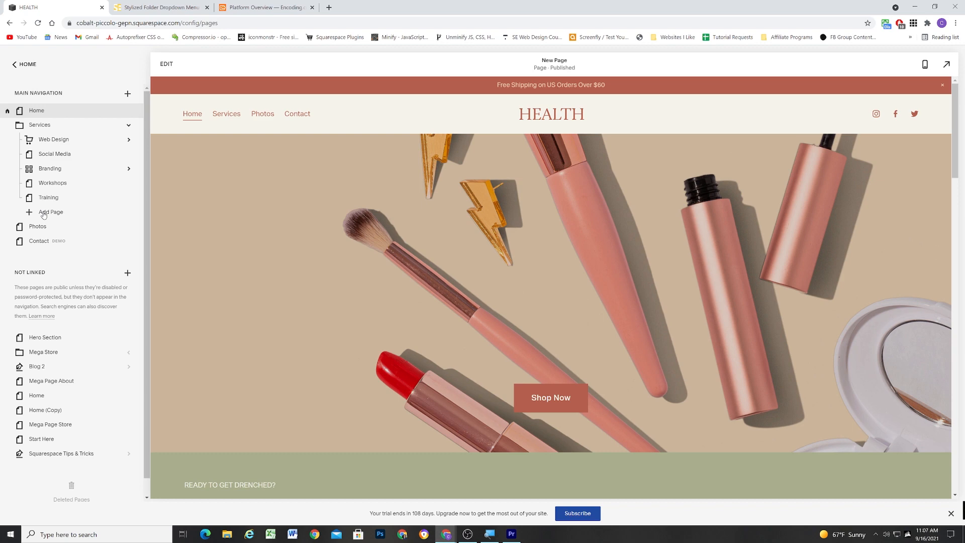
Add a 'Digital' link pointing to /#navheading at the top of the Services folder
click(50, 212)
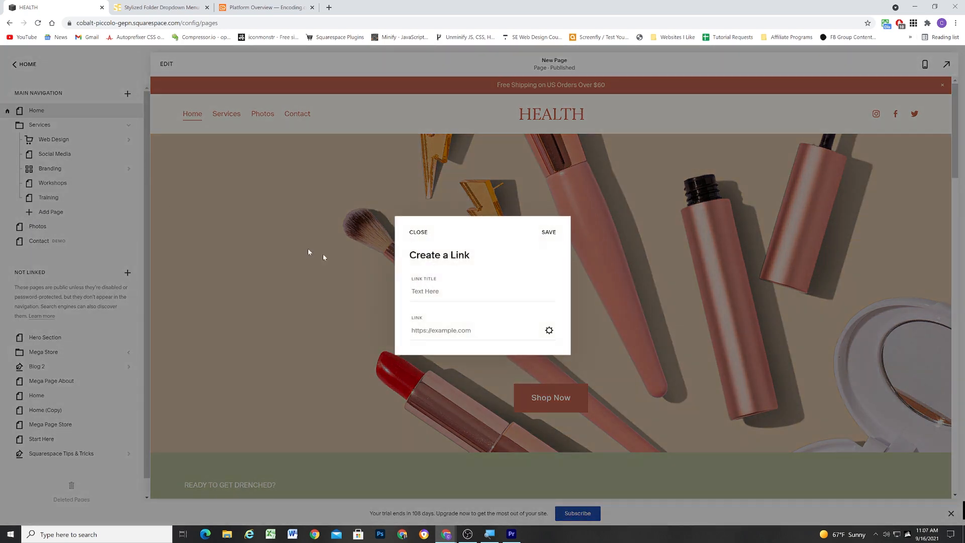
text(Digital)
text(/)
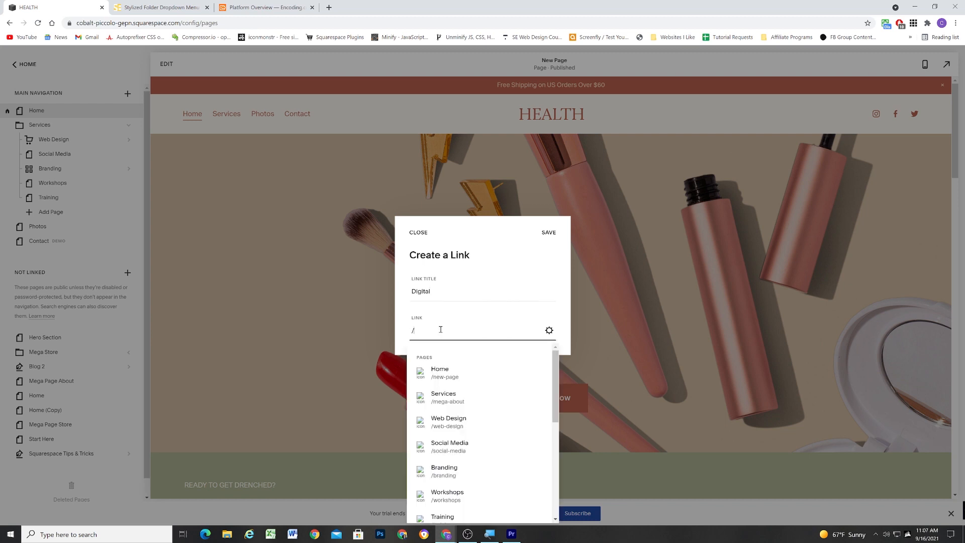
text(#n)
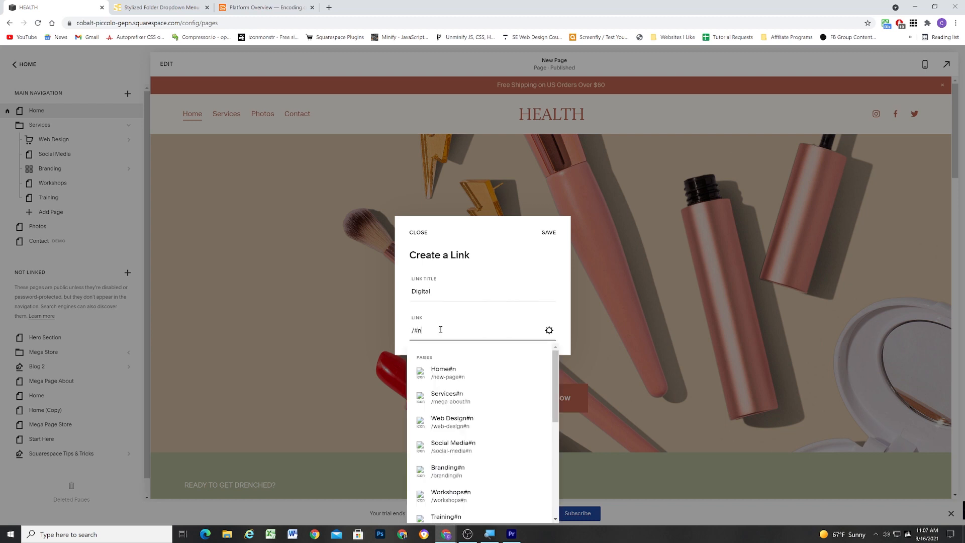
text(avheading)
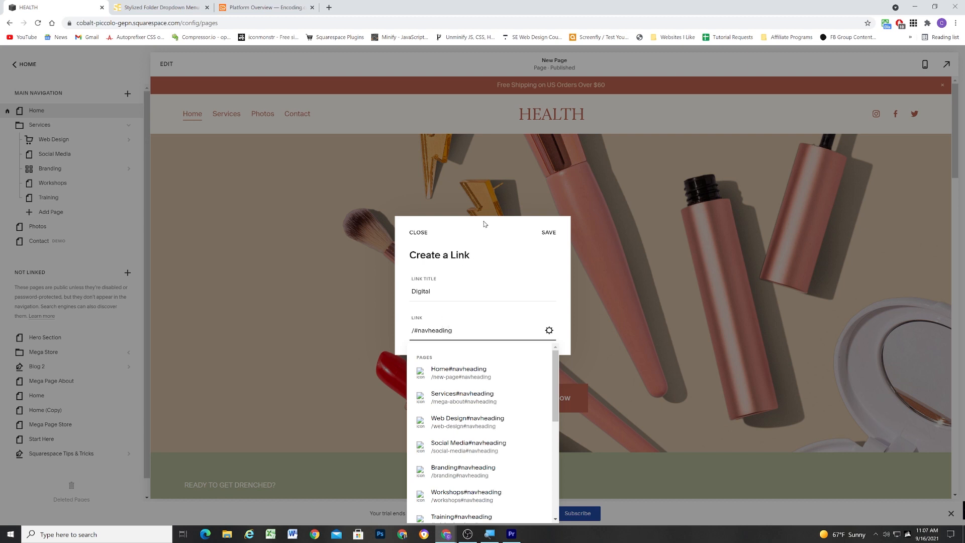
mouse_move(400, 331)
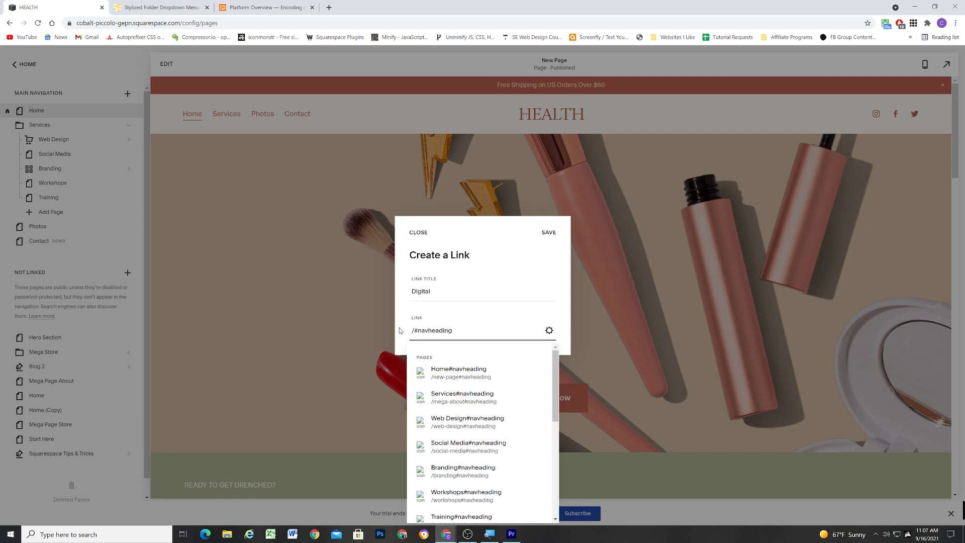
triple_click(431, 331)
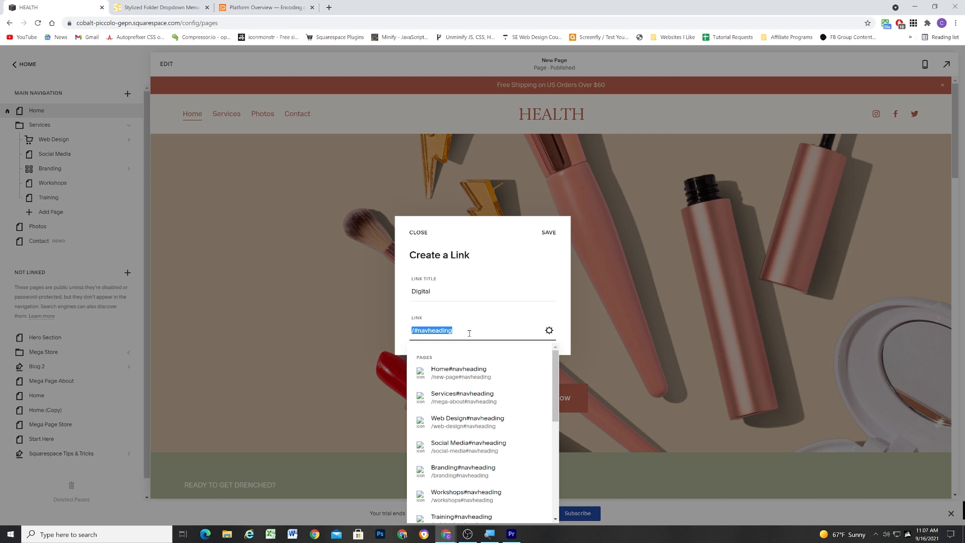
click(548, 232)
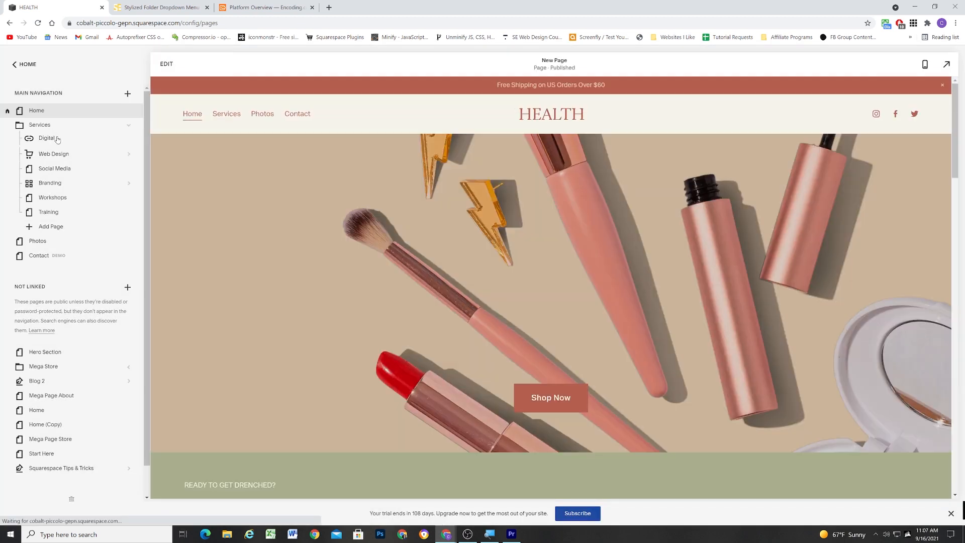
mouse_move(51, 228)
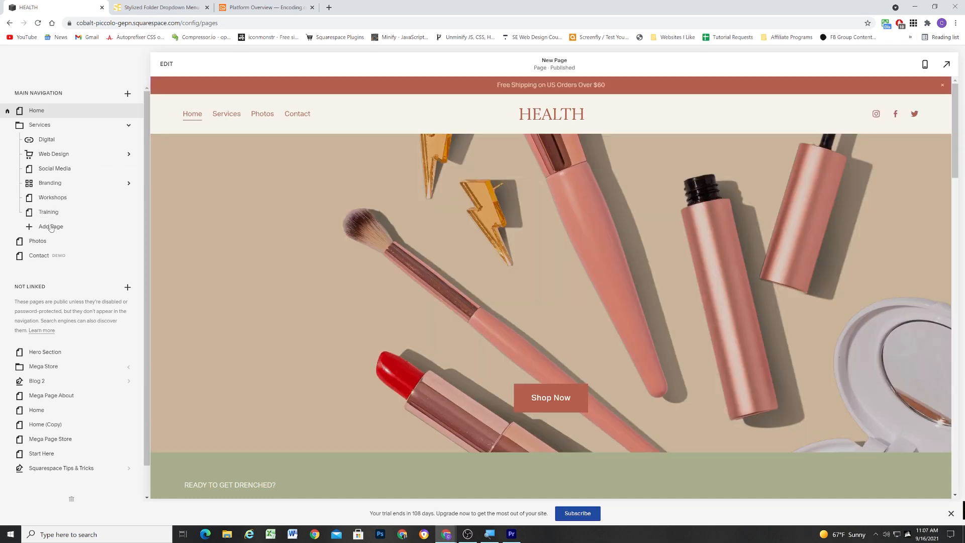
mouse_move(62, 453)
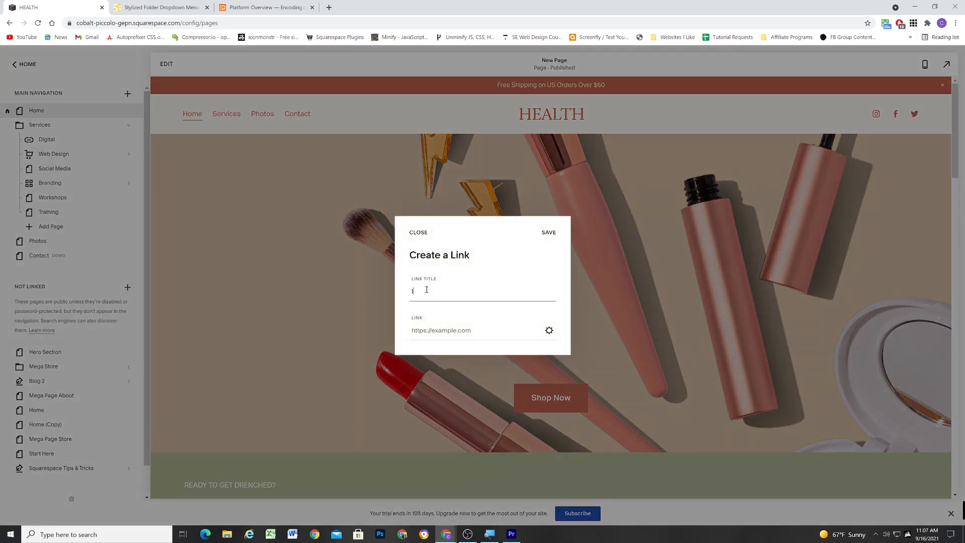
Create and save an 'In person' link to /#navheading in the Services folder
text(In person)
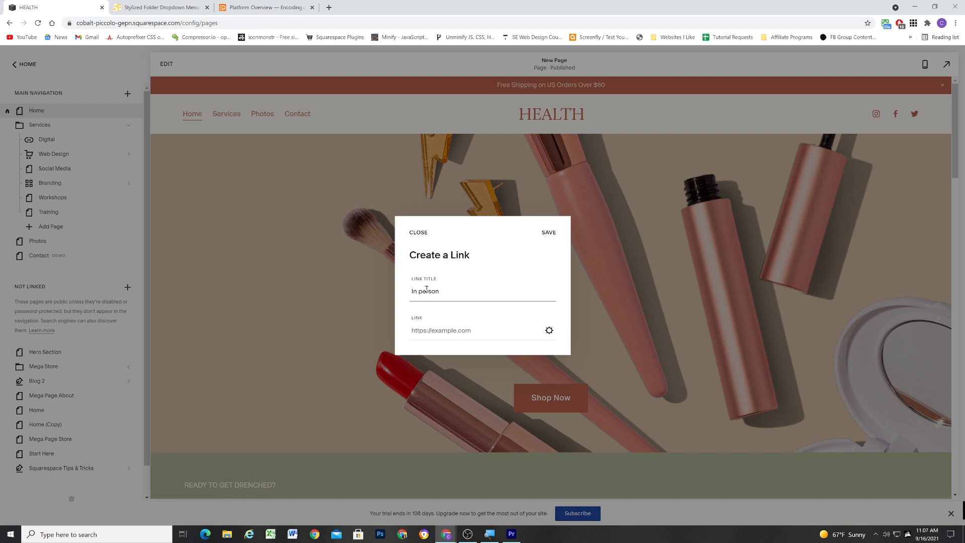
click(480, 331)
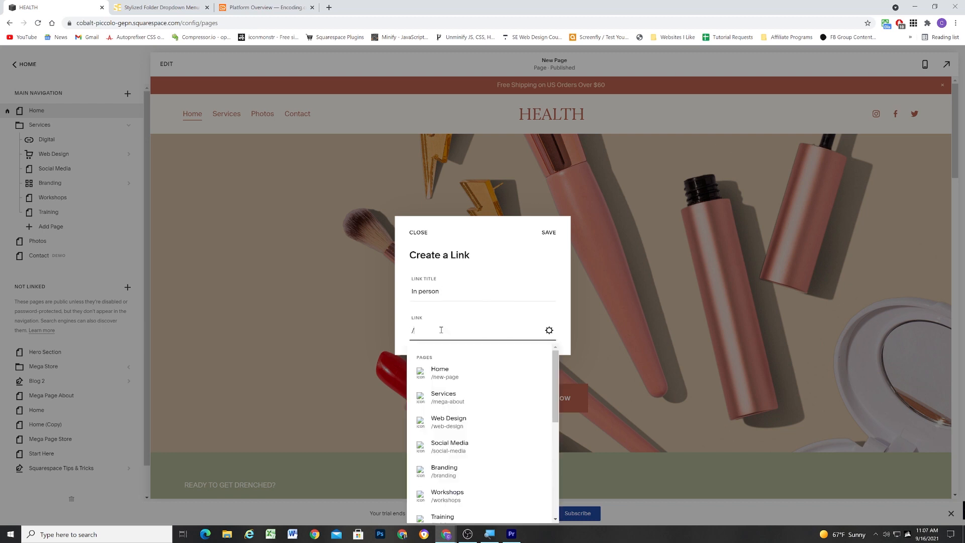
text(#navheading)
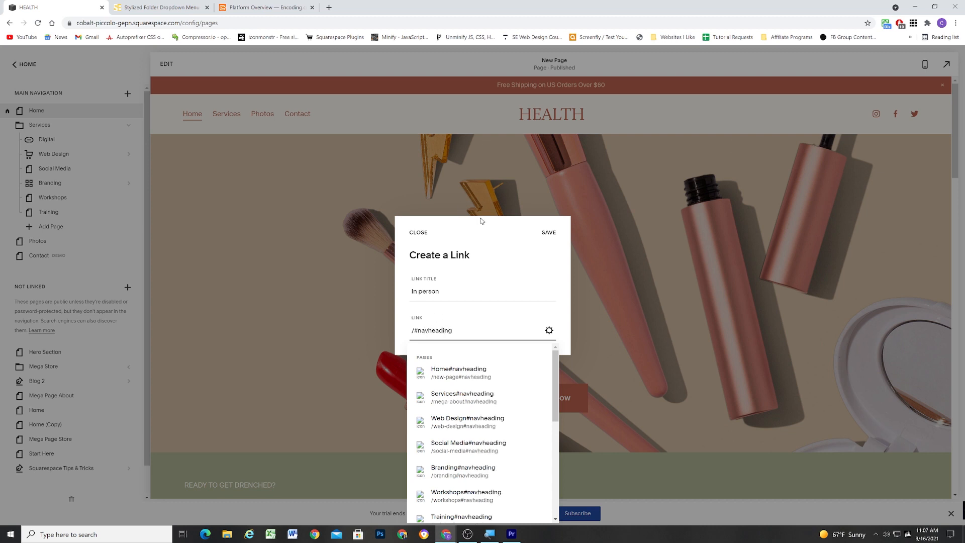
click(547, 232)
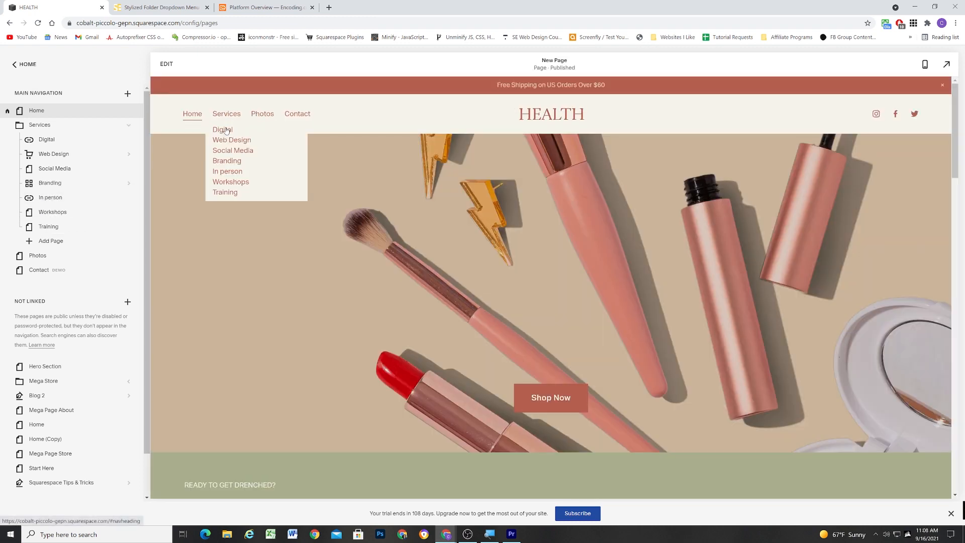
mouse_move(225, 192)
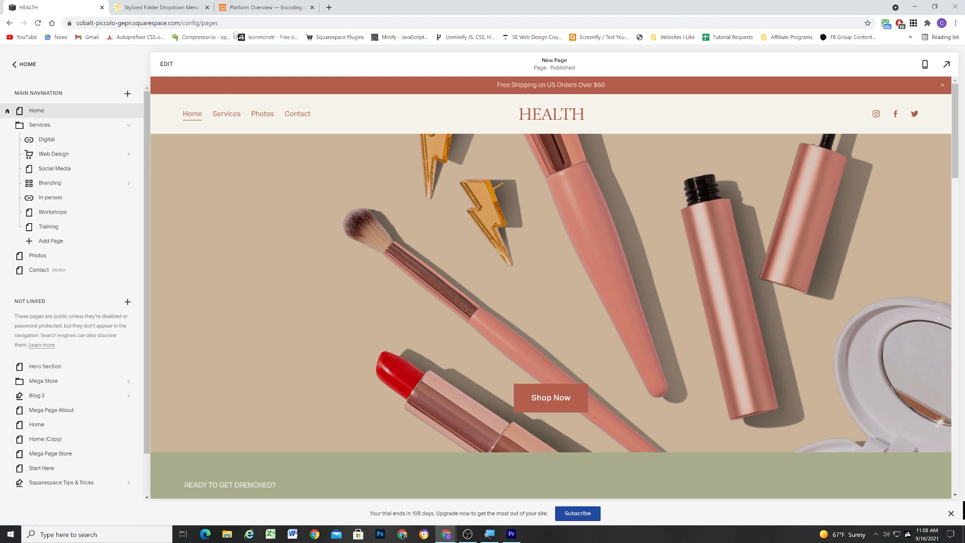
Check the encoding.com example, then copy the stylized dropdown CSS from the tutorial page
click(265, 6)
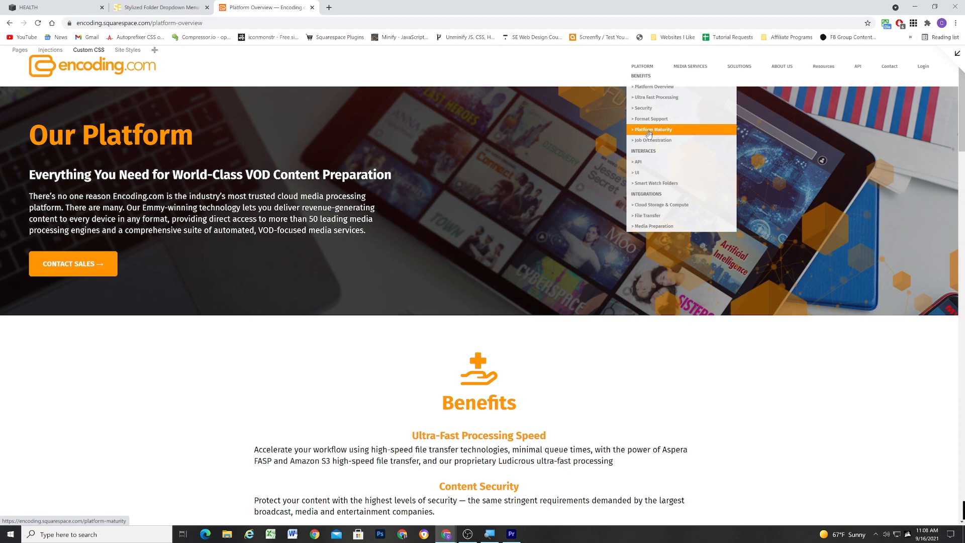
click(156, 7)
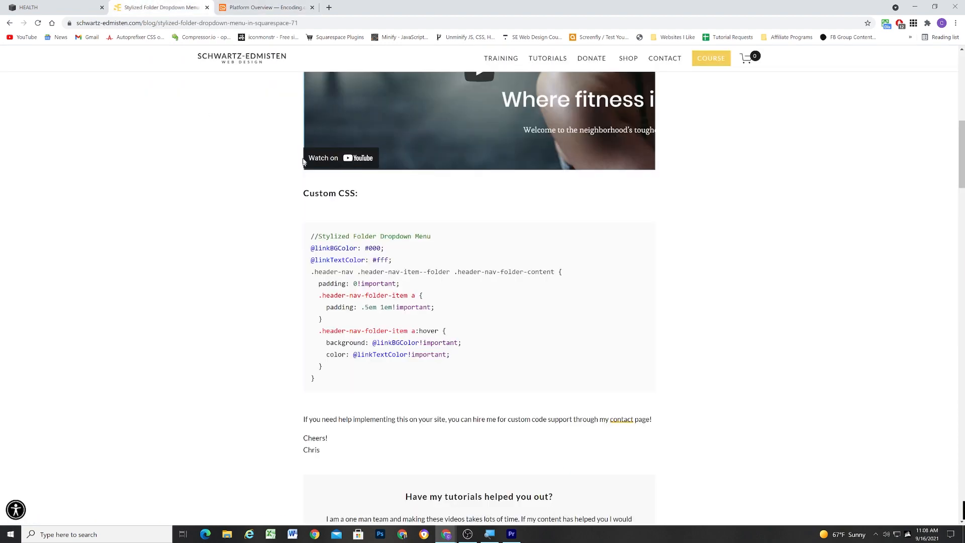
scroll(up, 3)
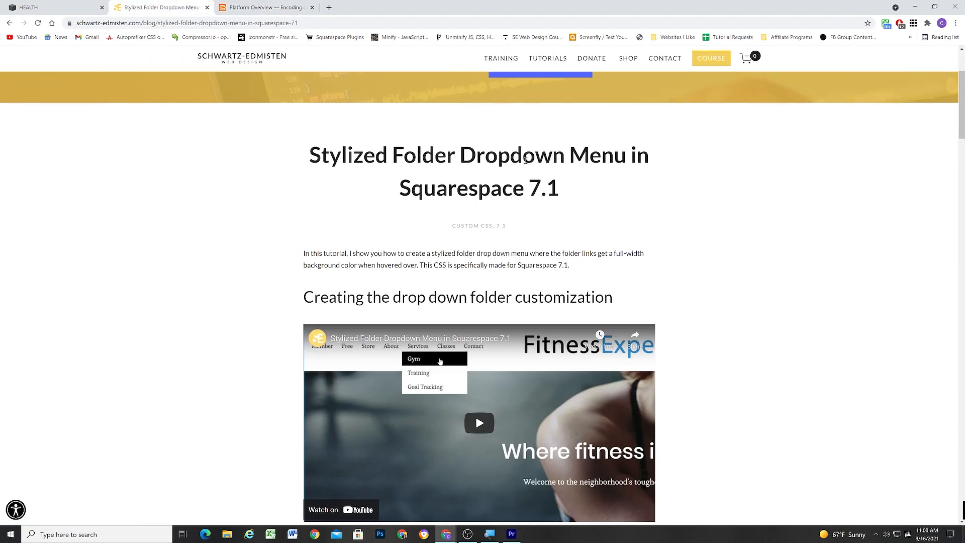
scroll(down, 3)
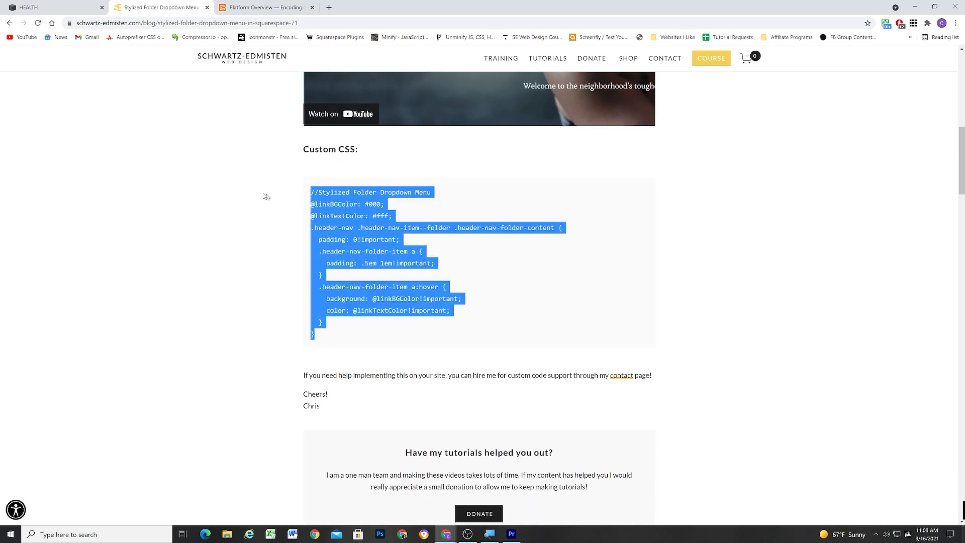
click(52, 6)
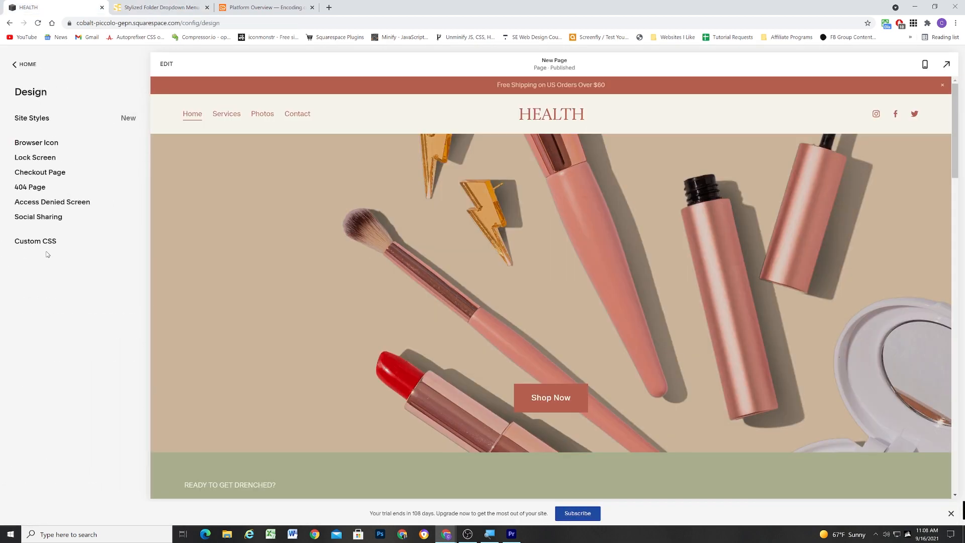
Paste the dropdown CSS and set link colours #b45f4d and #f6f4ec via DevTools
click(35, 241)
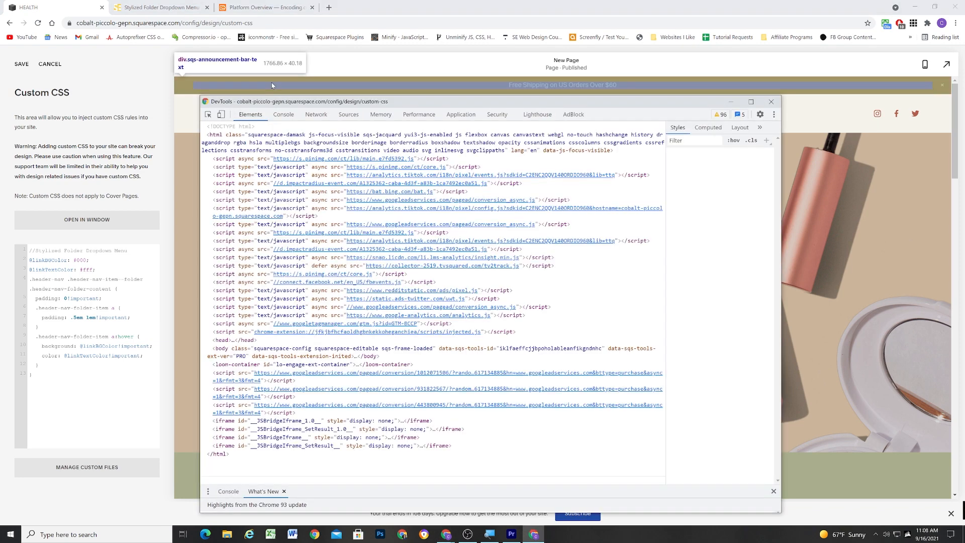
click(405, 299)
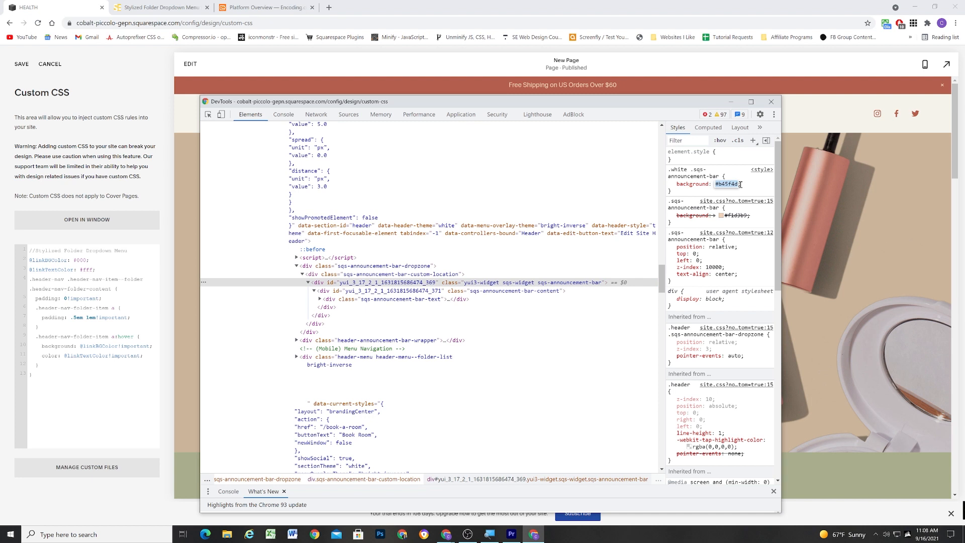
click(770, 102)
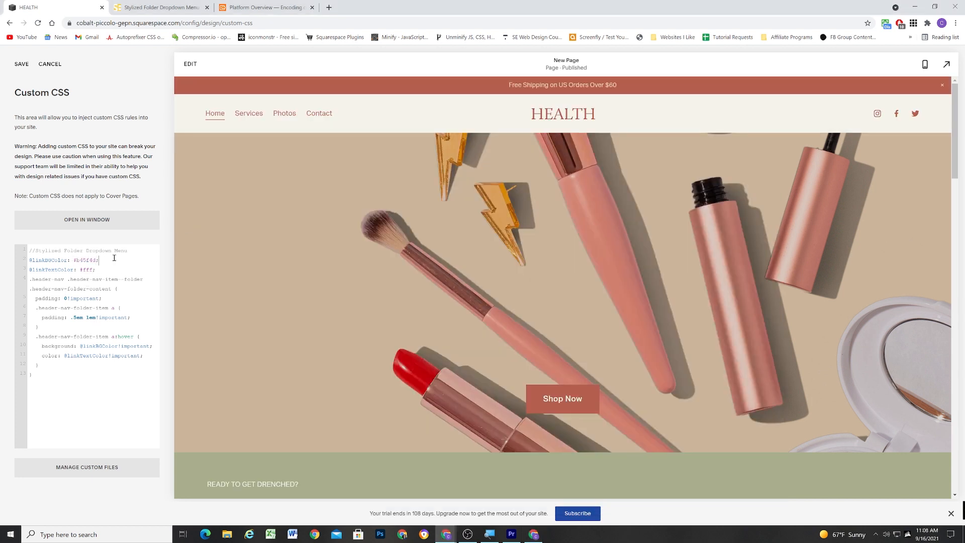
right_click(222, 108)
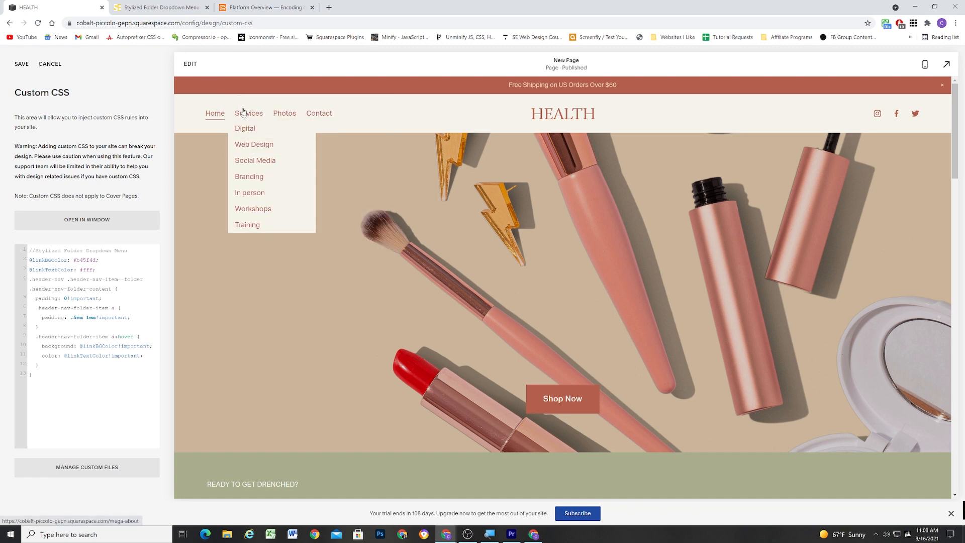
key(F12)
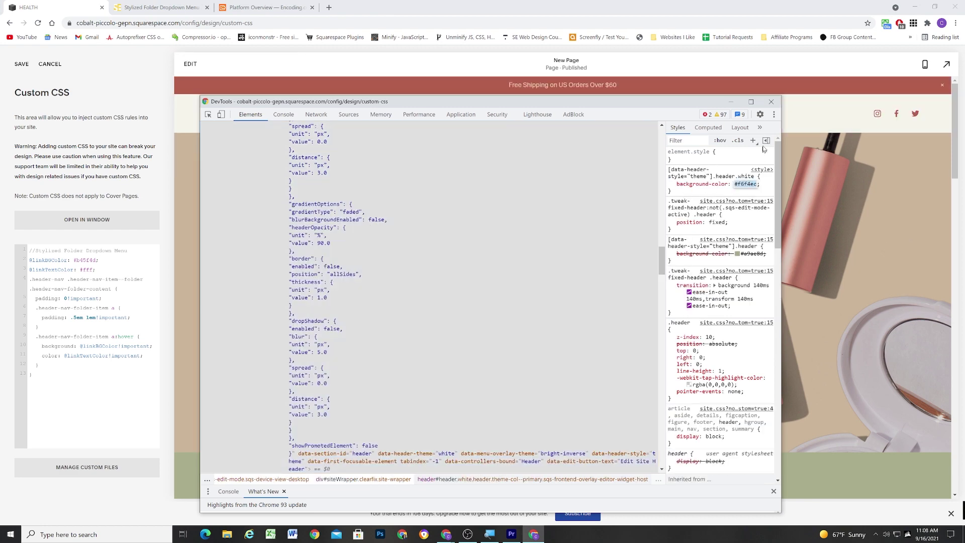
click(772, 101)
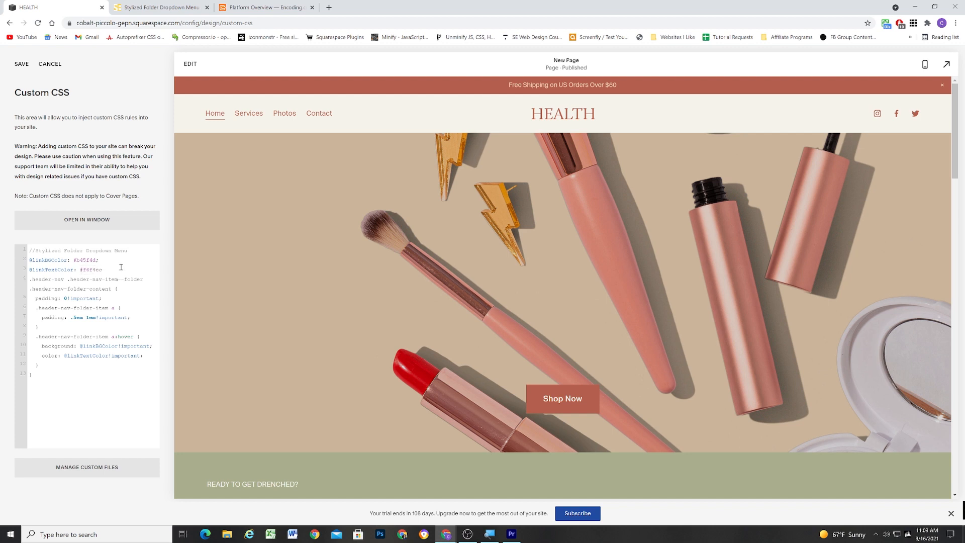
mouse_move(249, 125)
text(;)
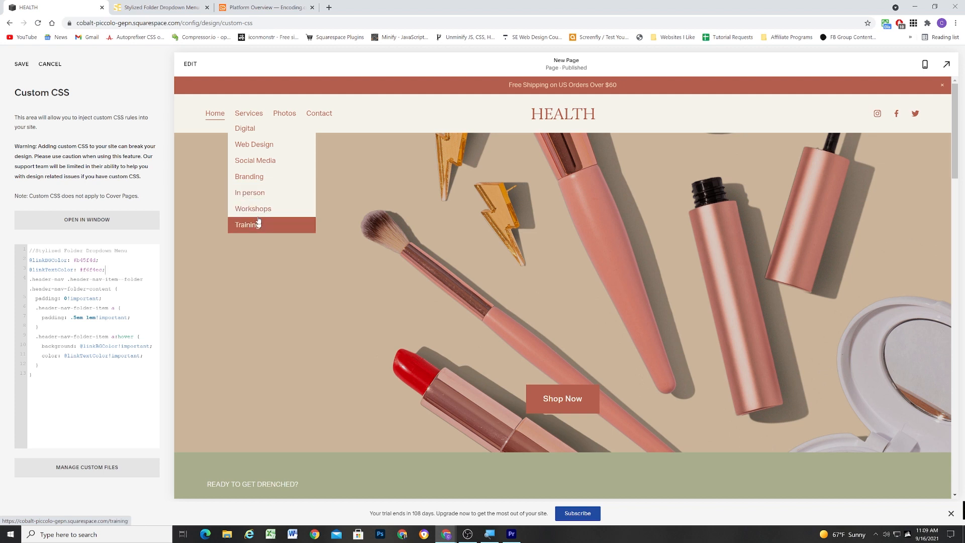
mouse_move(245, 128)
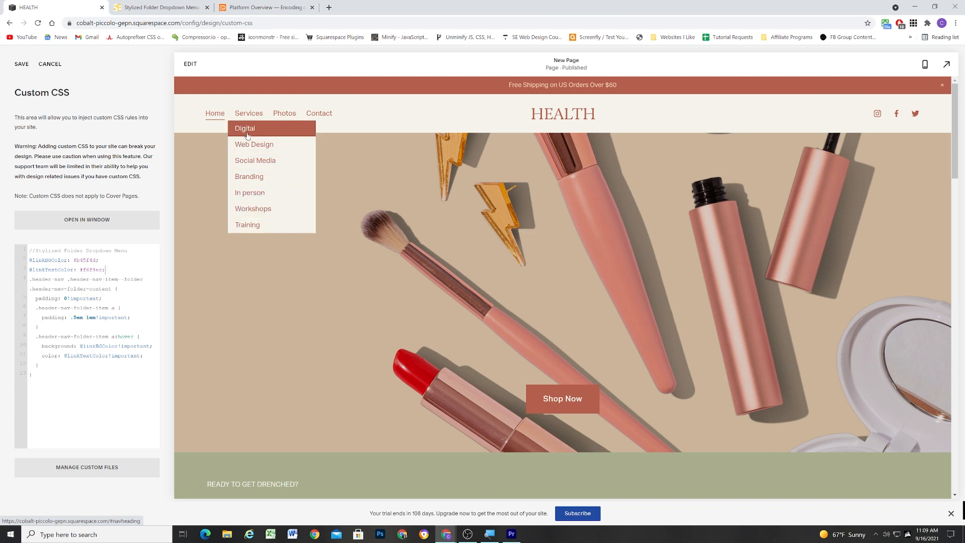
mouse_move(247, 130)
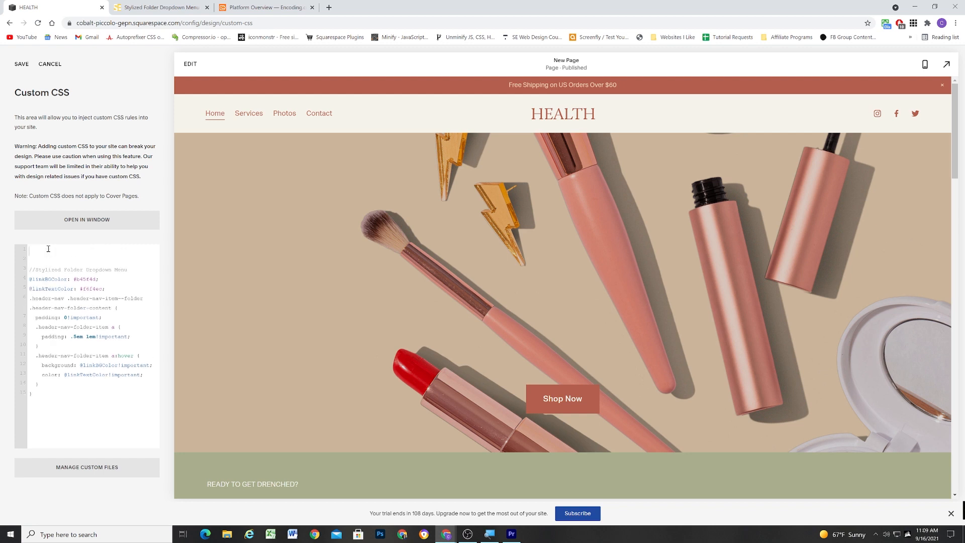
Add a '//Folder Sub Heading Styling' comment and inspect the Digital link's href markup
text(//Folder Sub Heading Styling)
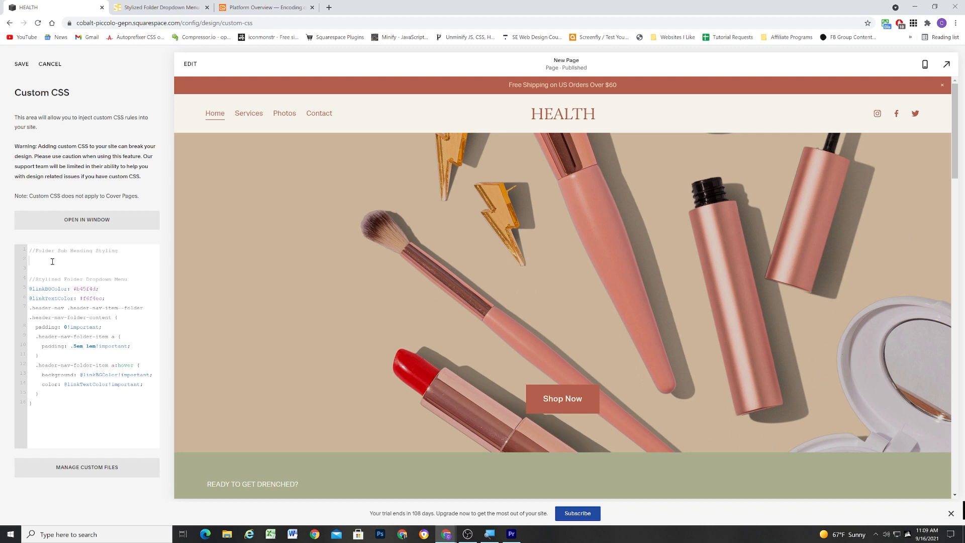
mouse_move(249, 113)
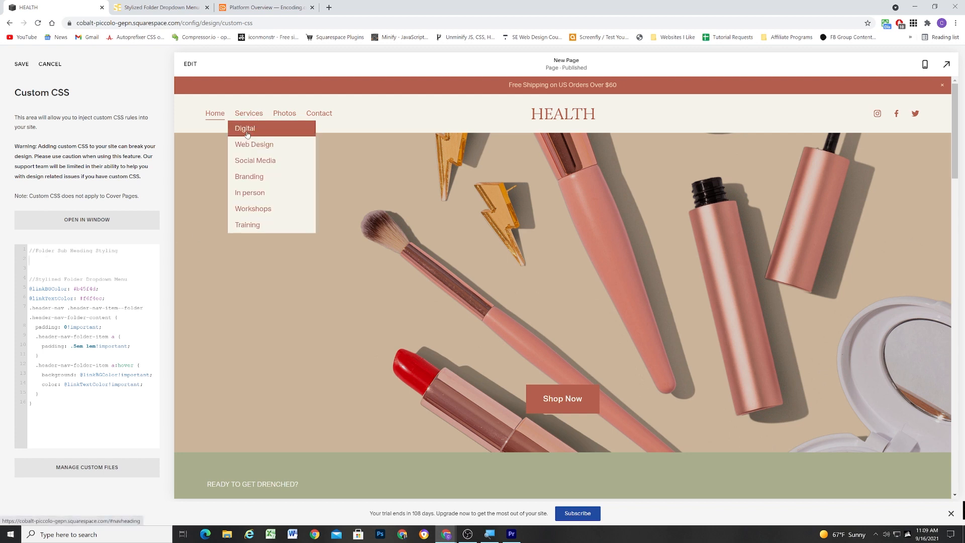
right_click(245, 129)
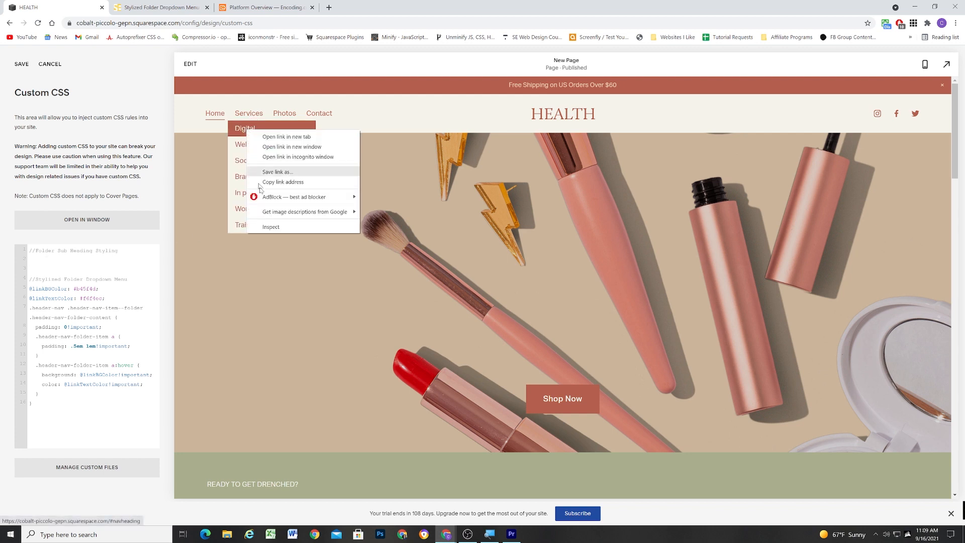
click(271, 227)
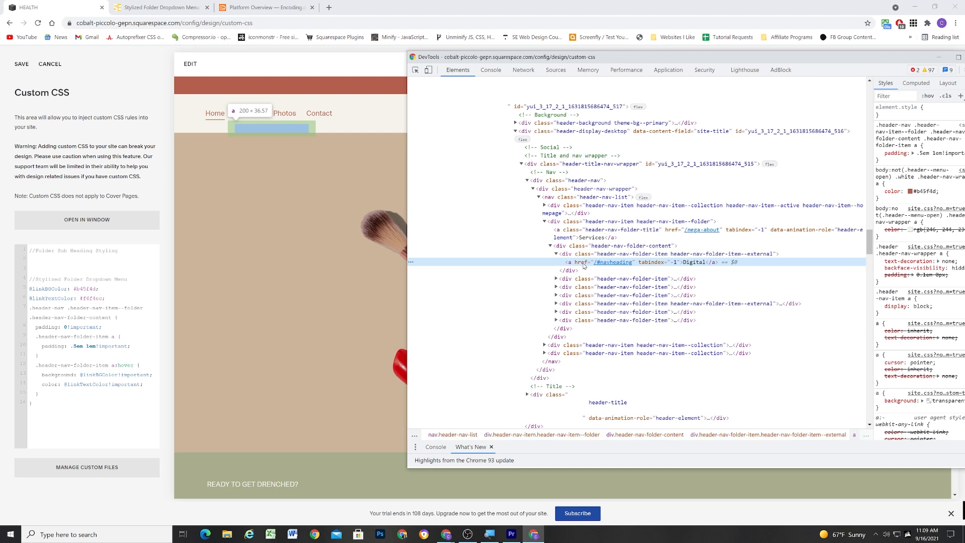
mouse_move(618, 263)
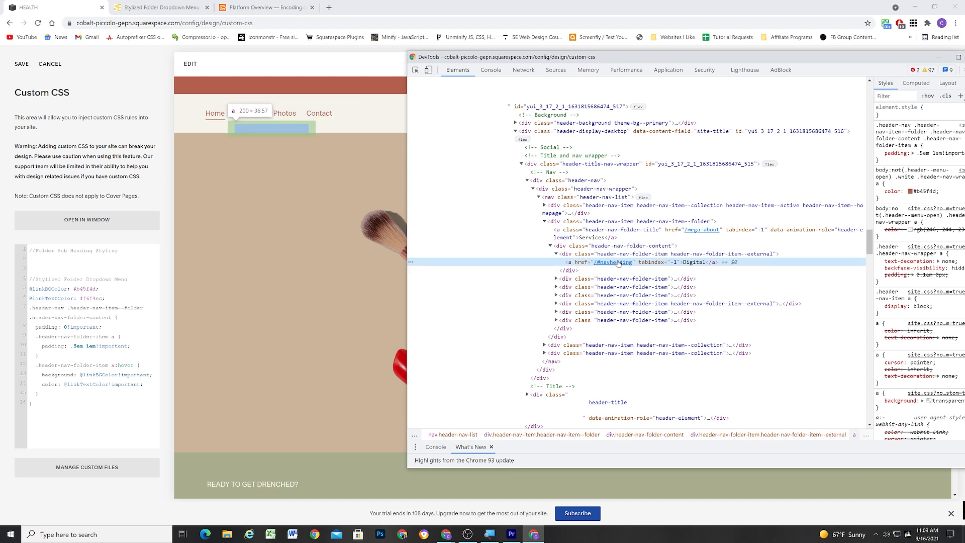
mouse_move(585, 266)
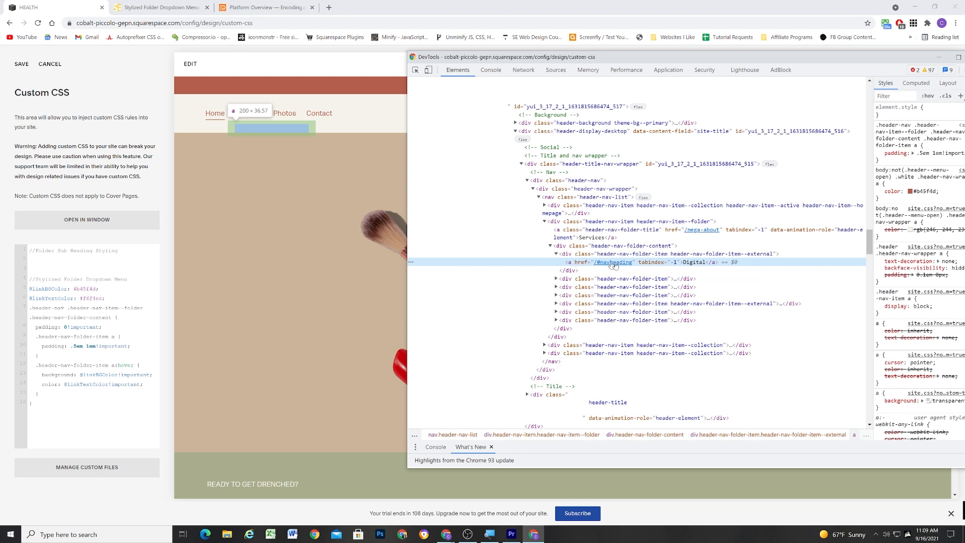
mouse_move(614, 261)
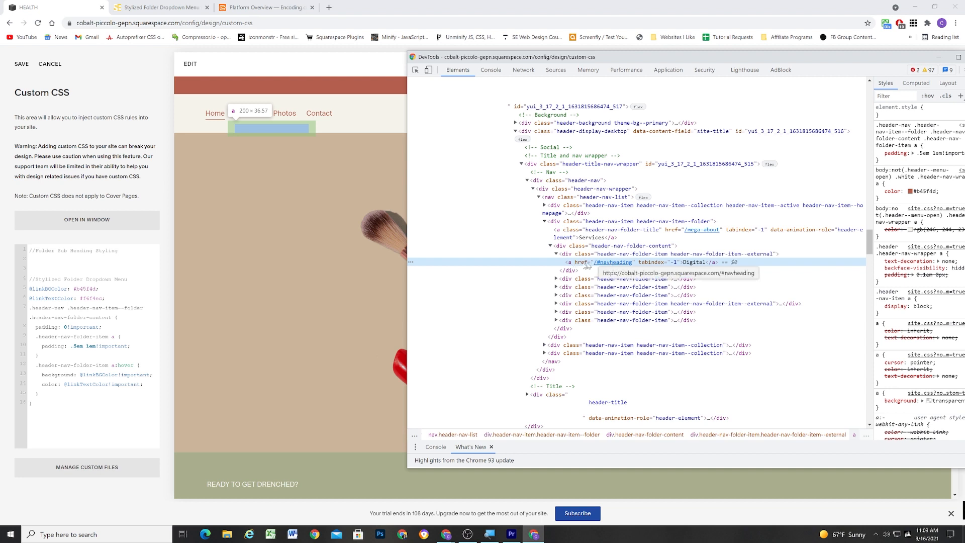
mouse_move(578, 266)
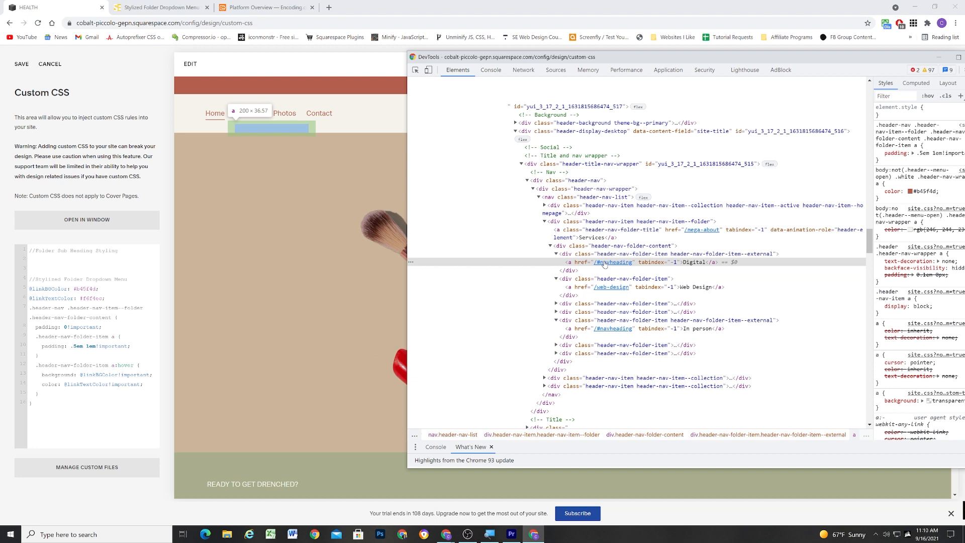
mouse_move(569, 266)
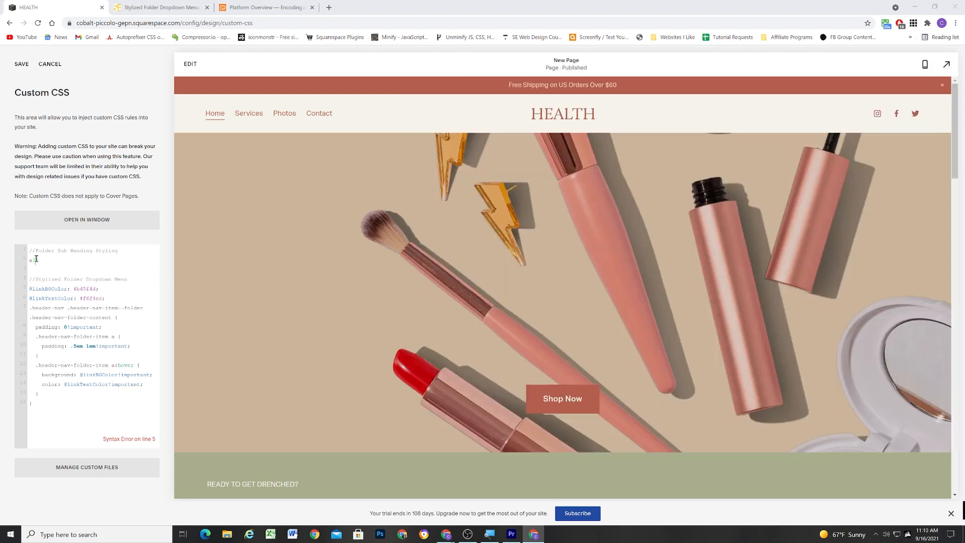
Write an a[href="/#navheading"] rule: pointer-events none, bold, font-size 1.1em
text(a[href="/#navheading"] {)
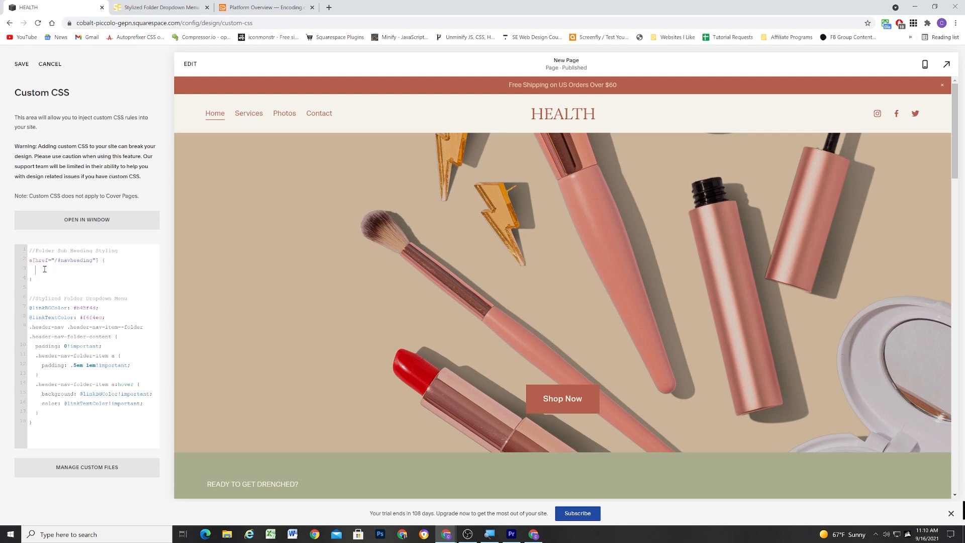
text(pointer-events)
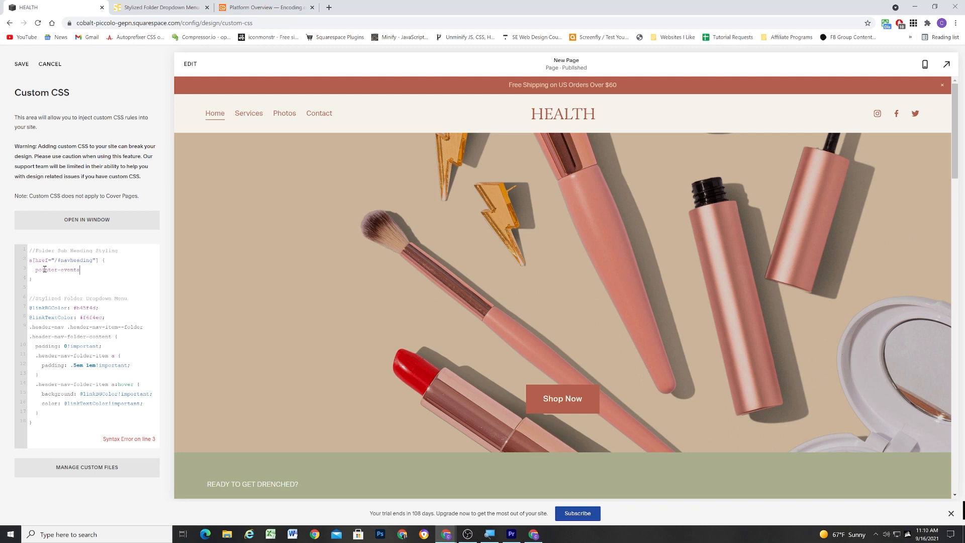
text(: none;)
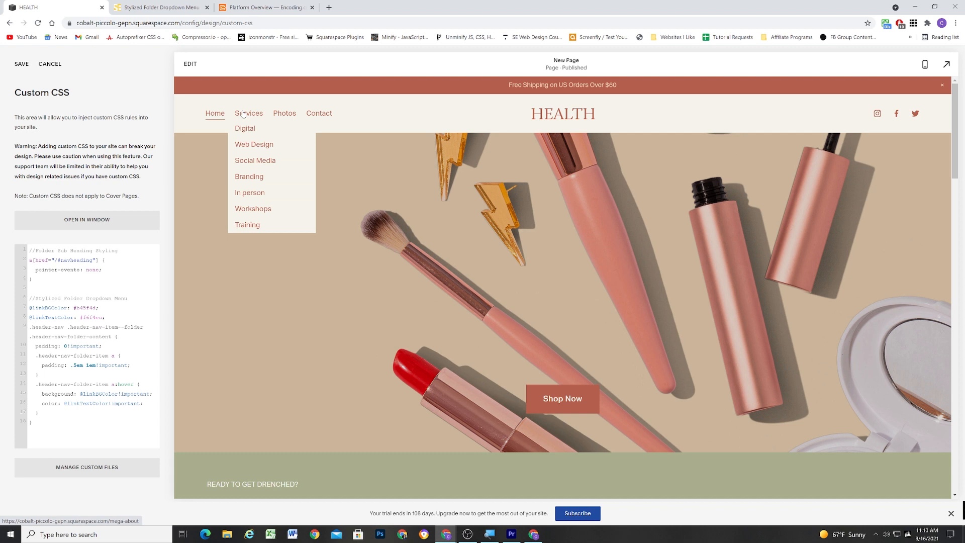
mouse_move(258, 200)
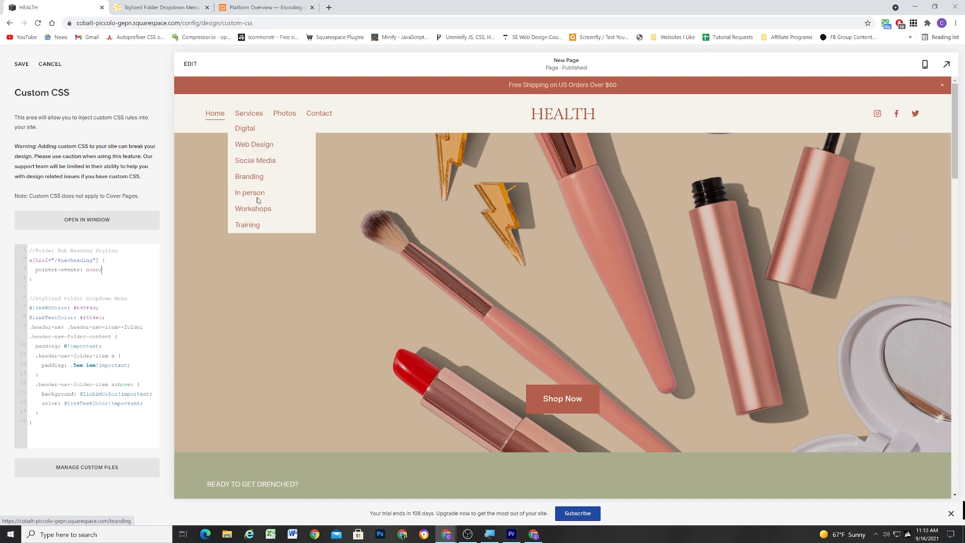
mouse_move(258, 132)
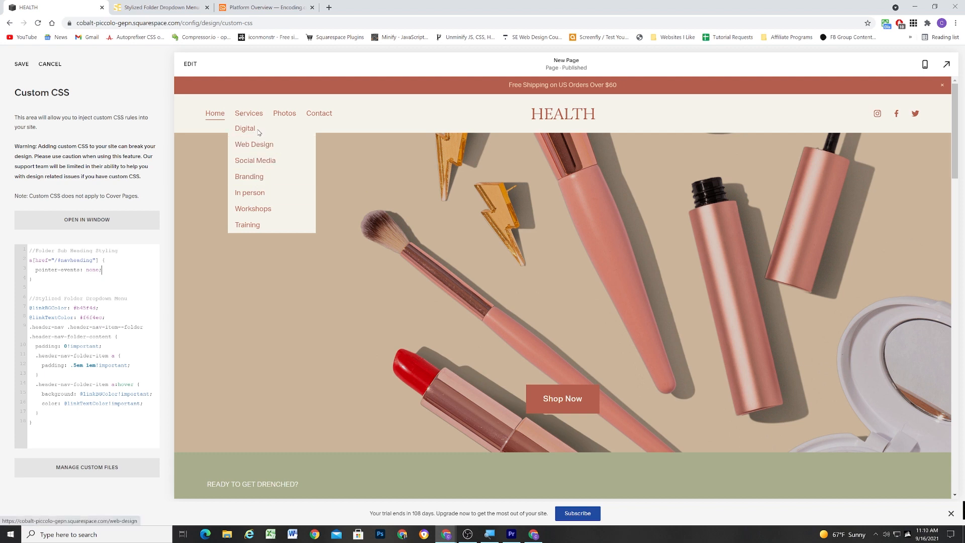
mouse_move(250, 193)
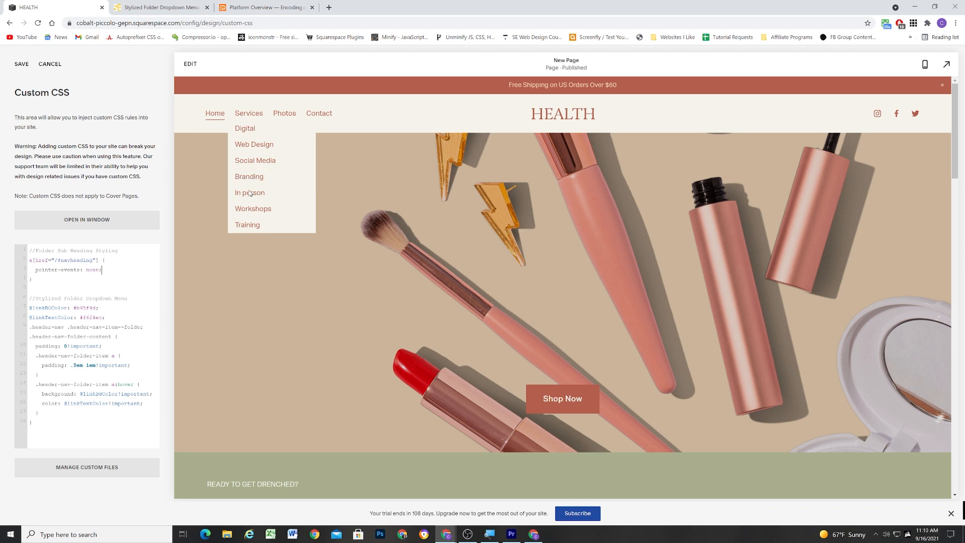
mouse_move(251, 152)
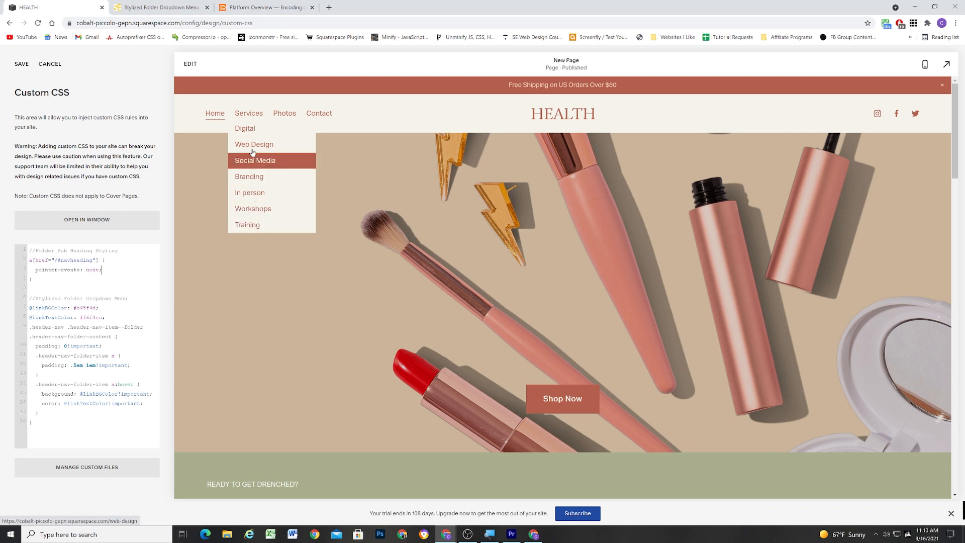
mouse_move(249, 198)
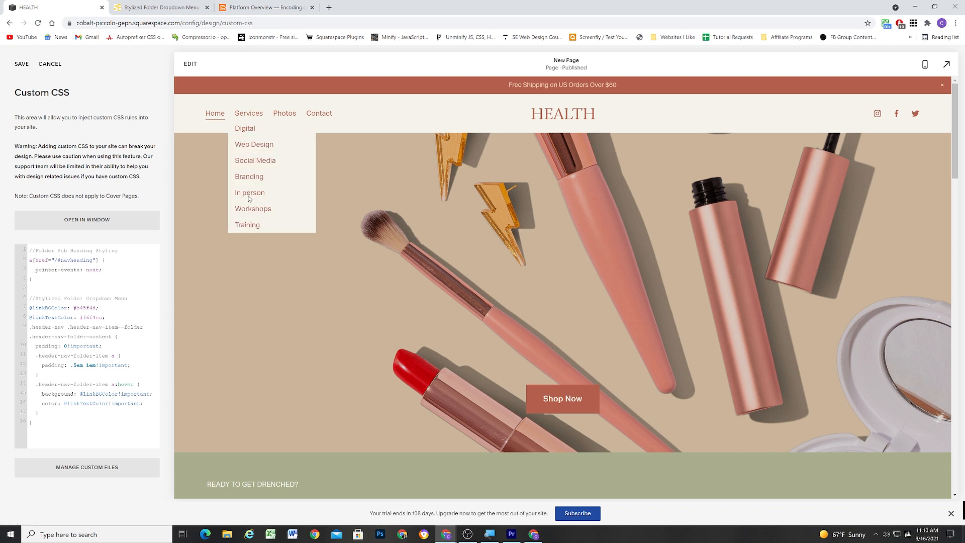
mouse_move(255, 159)
text(font-weight: bold;)
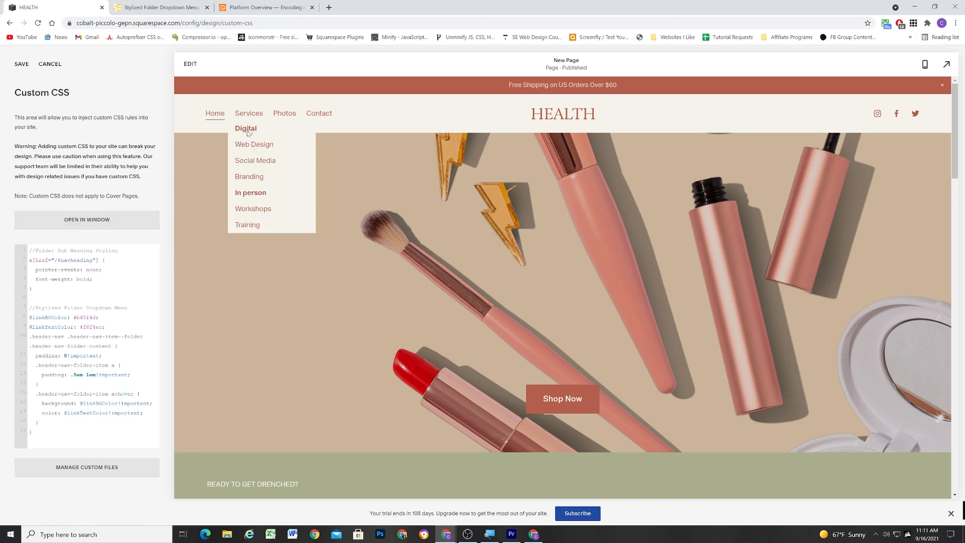
mouse_move(253, 209)
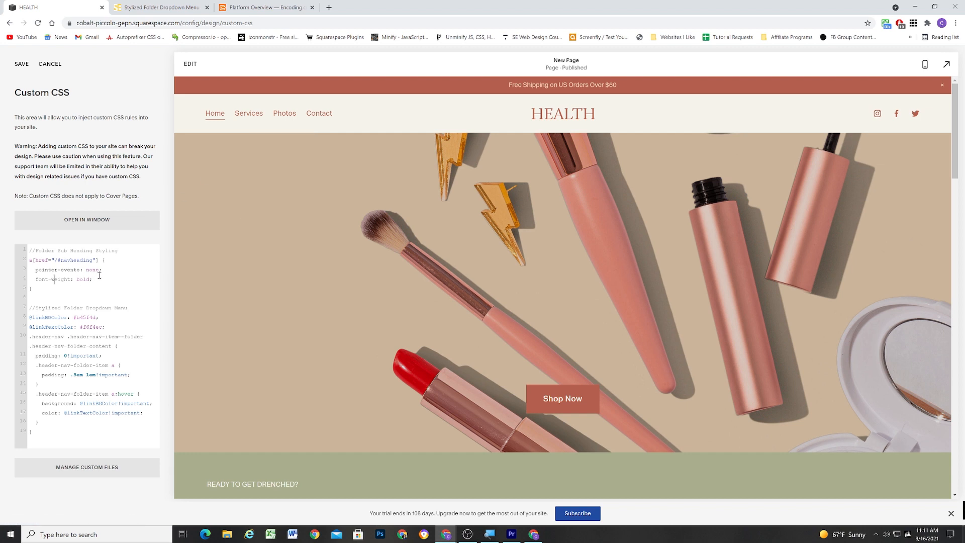
text(font-size: 1.1em;)
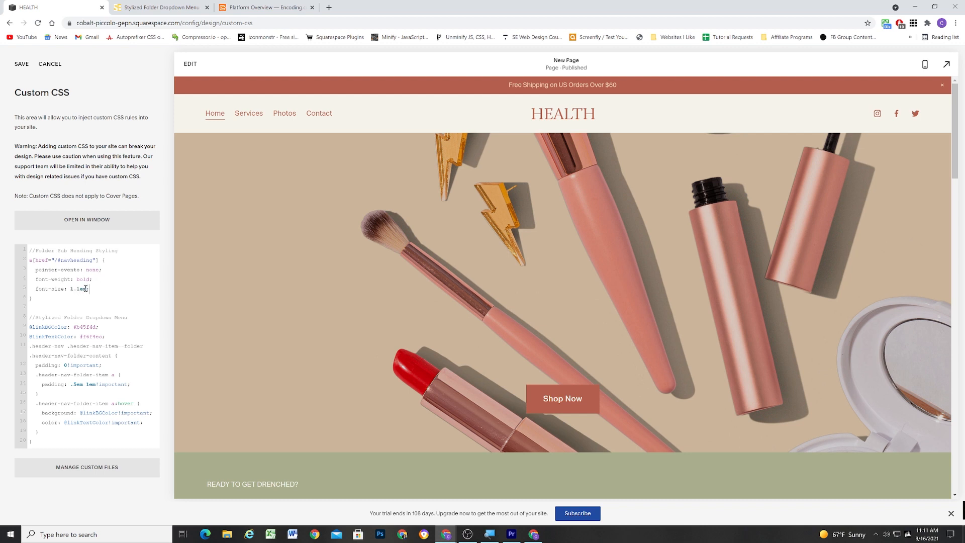
double_click(78, 288)
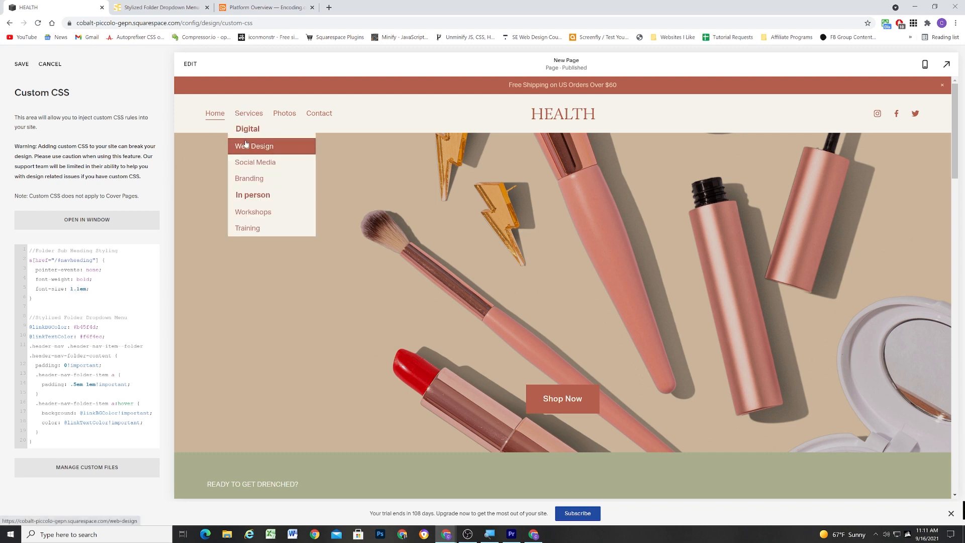
mouse_move(249, 179)
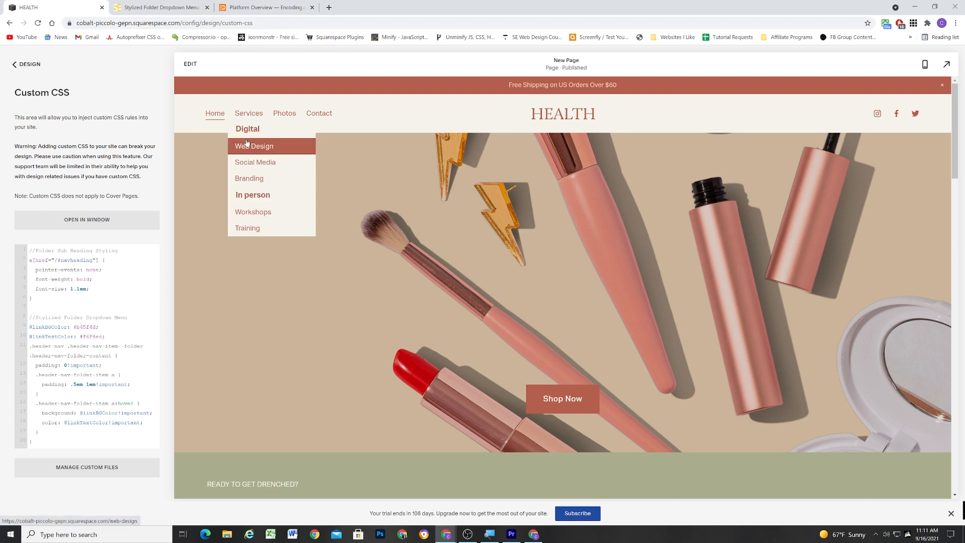
mouse_move(247, 228)
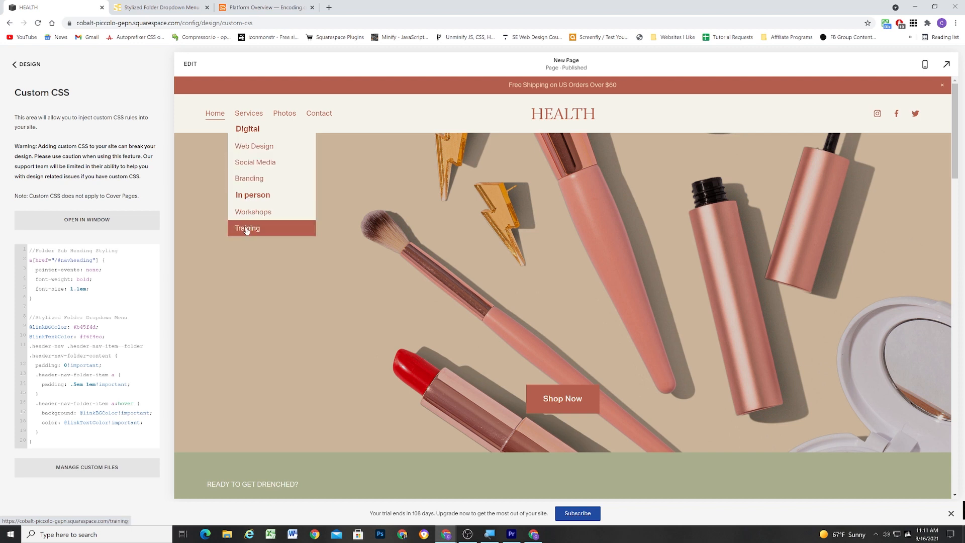
mouse_move(253, 146)
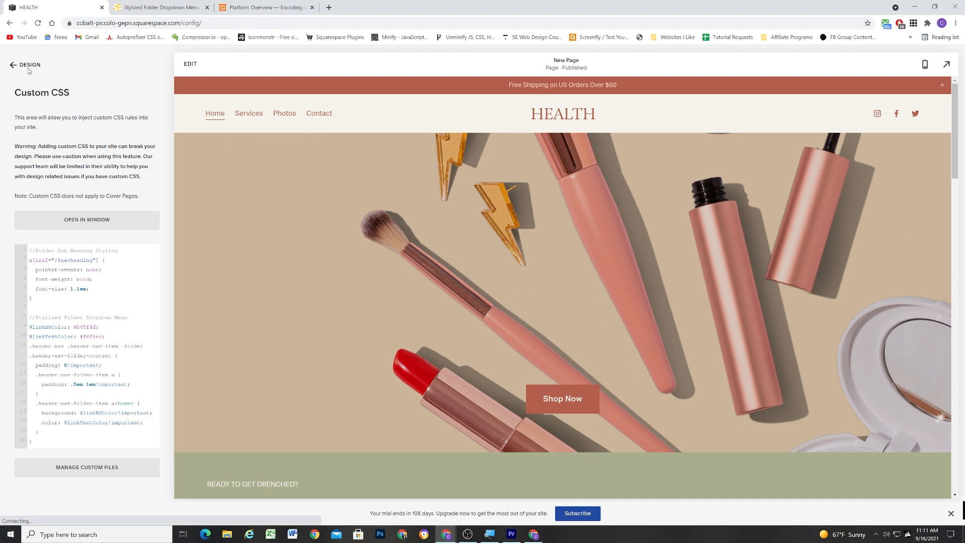
View encoding.com's Platform dropdown, then return to the HEALTH site tab
click(265, 6)
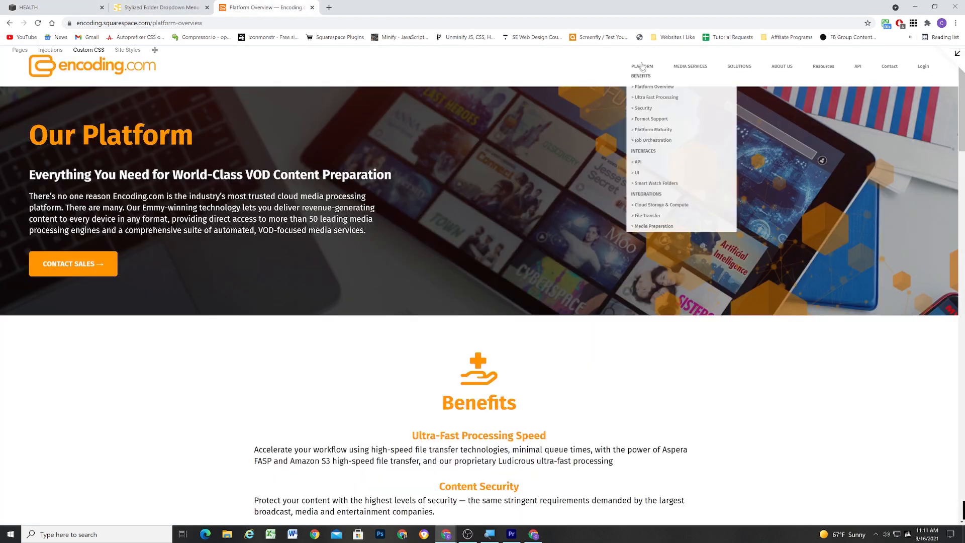
mouse_move(653, 86)
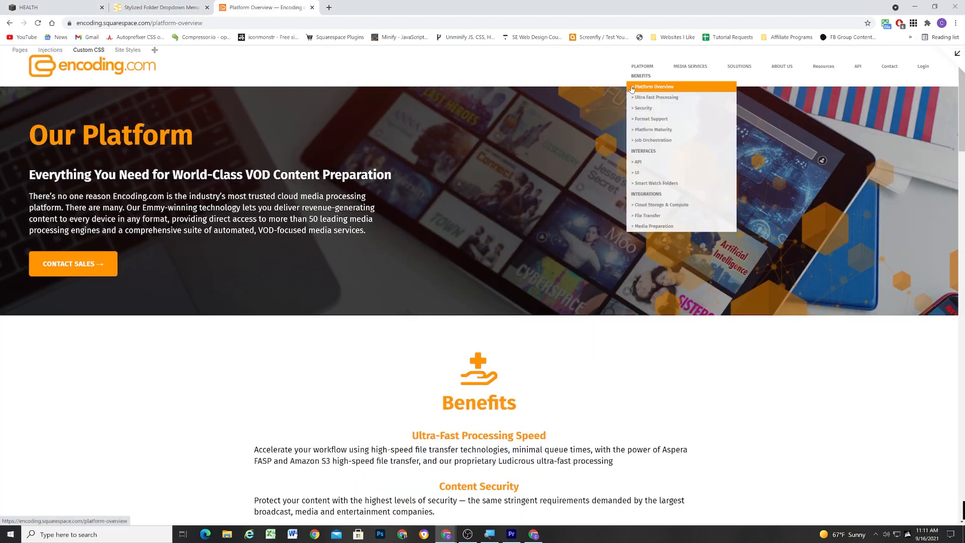
mouse_move(653, 129)
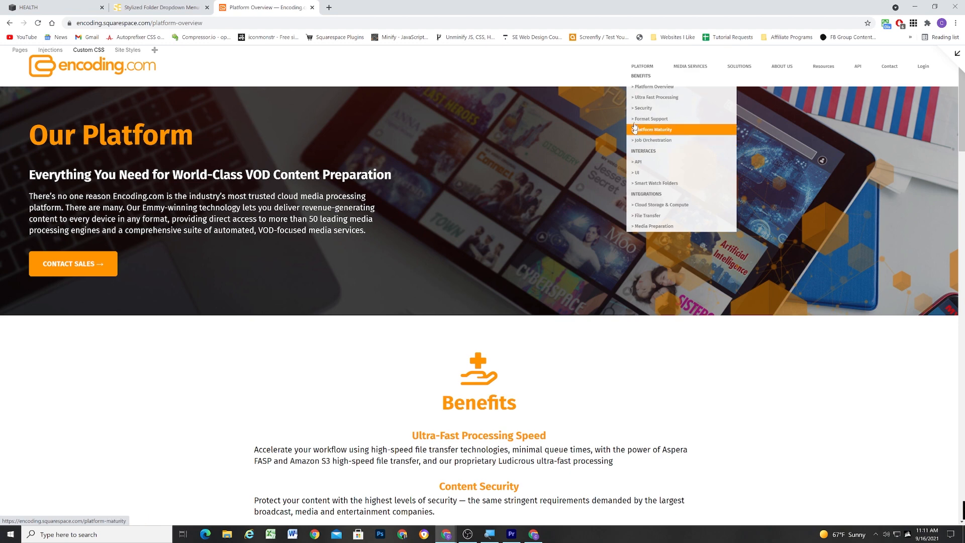
mouse_move(653, 86)
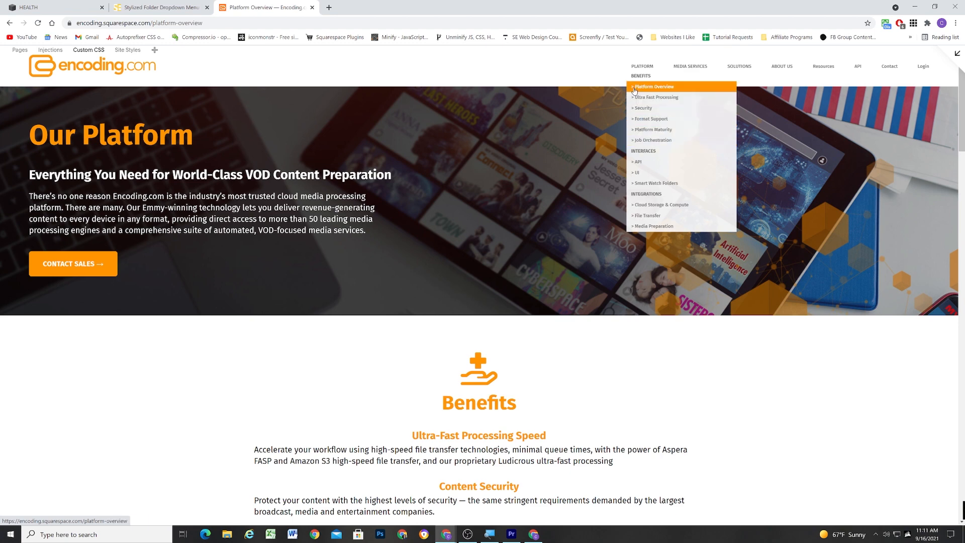
click(55, 6)
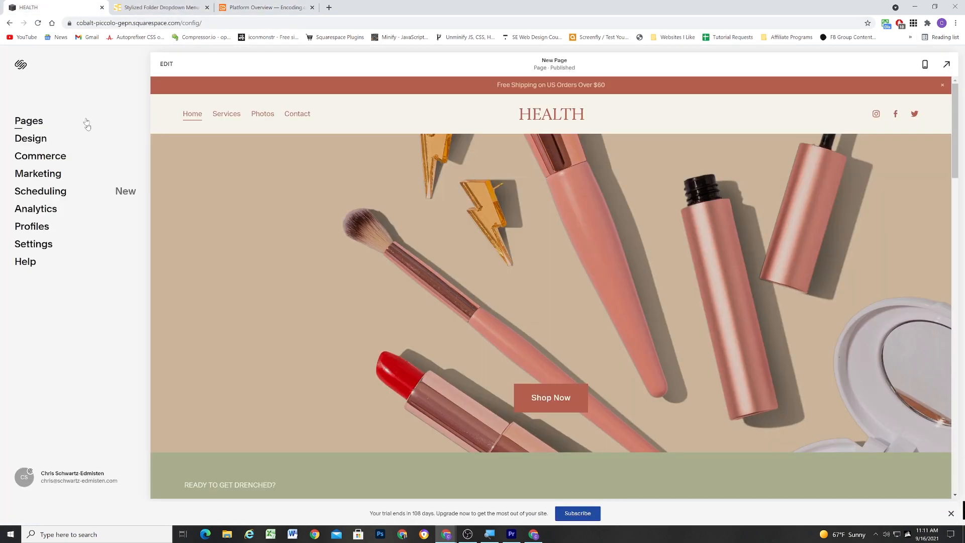
Prefix the Web Design and Social Media navigation titles with '> ' and save
click(29, 121)
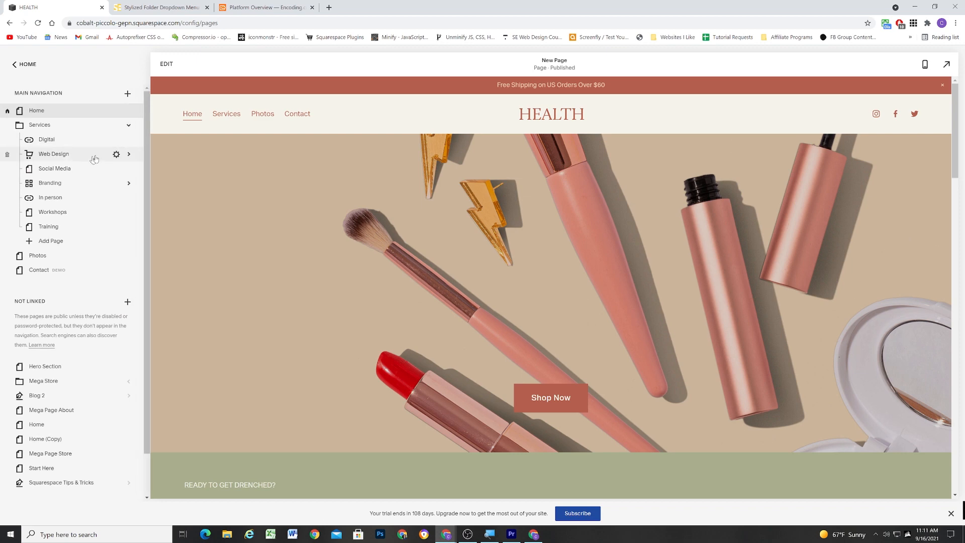
click(116, 154)
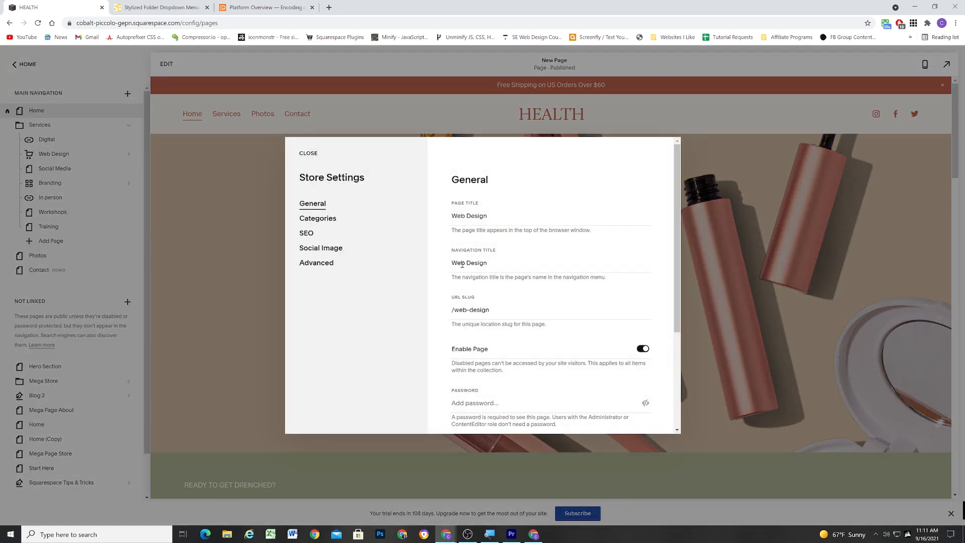
click(469, 263)
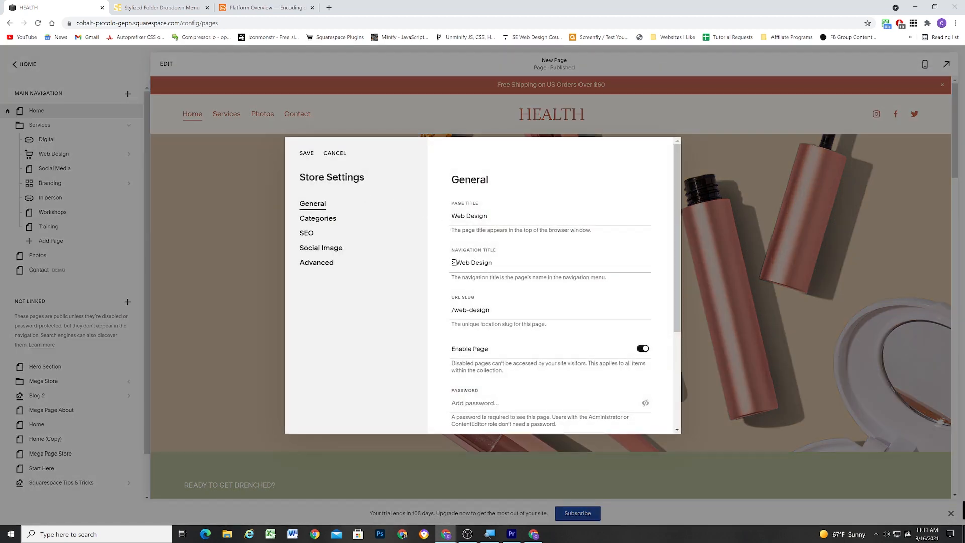
click(334, 153)
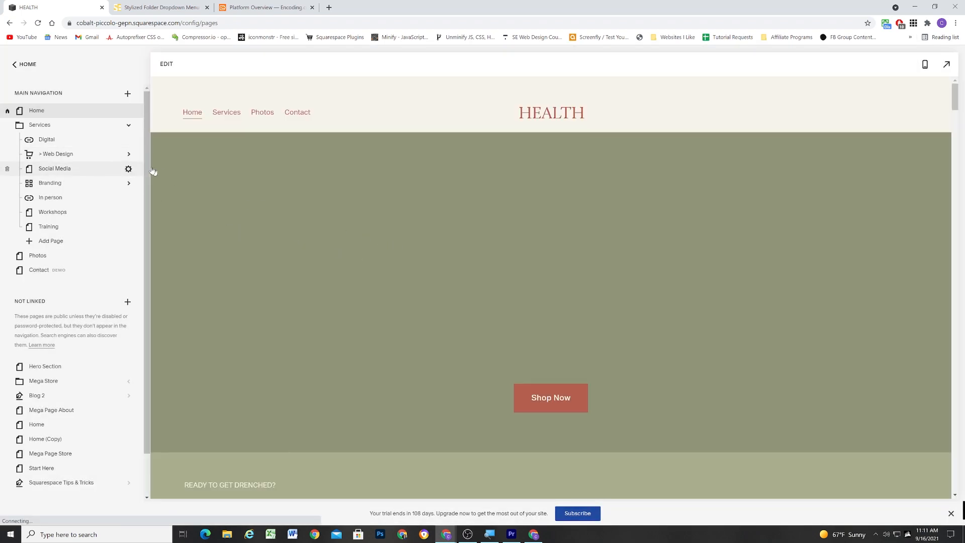
click(128, 169)
text(> Social Media)
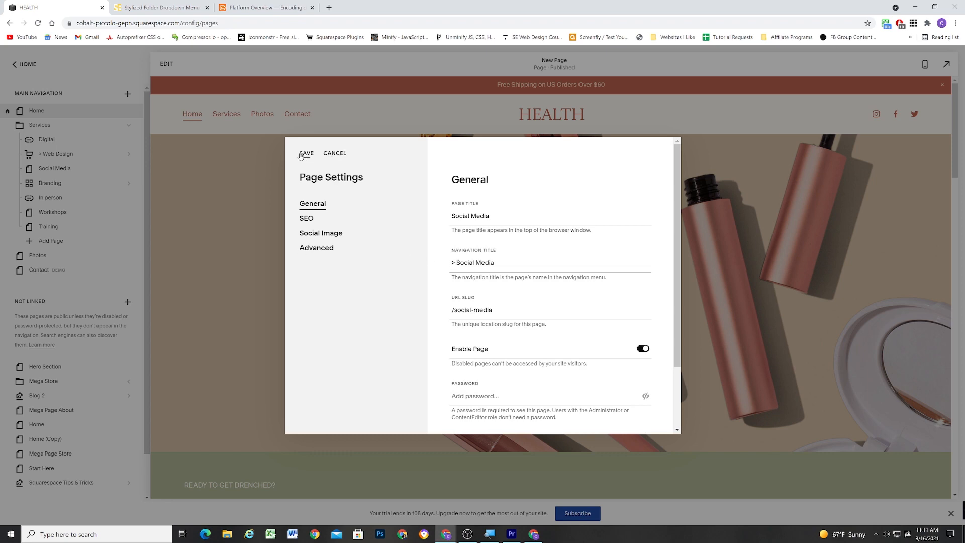
click(307, 154)
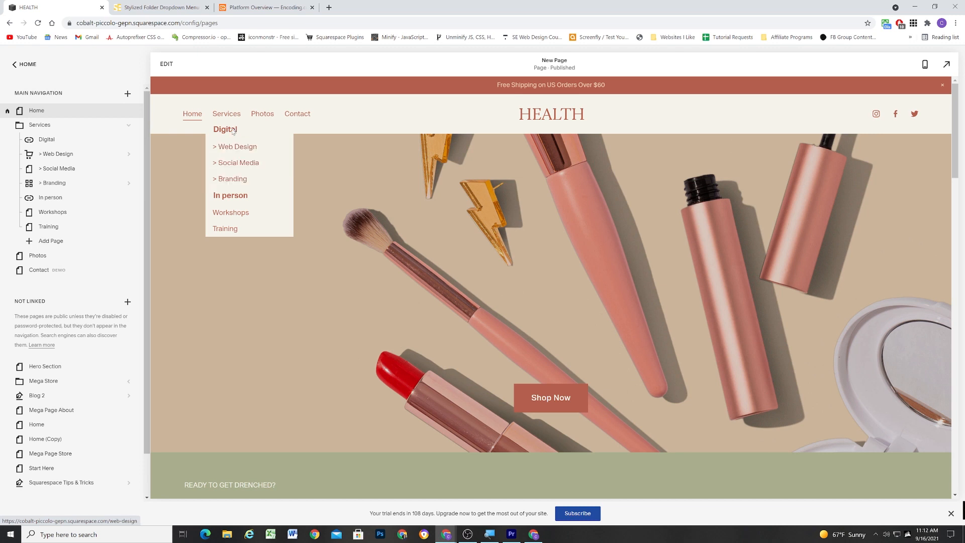
mouse_move(235, 147)
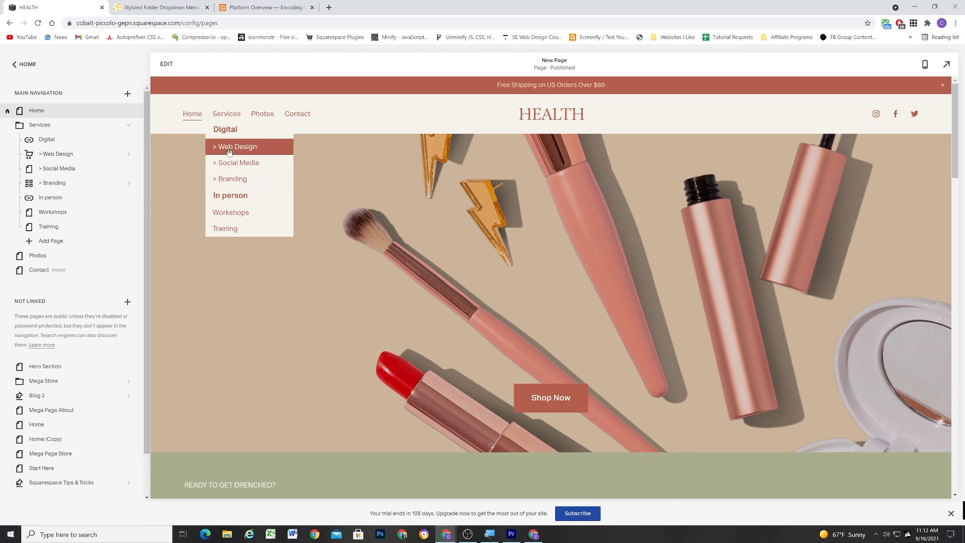